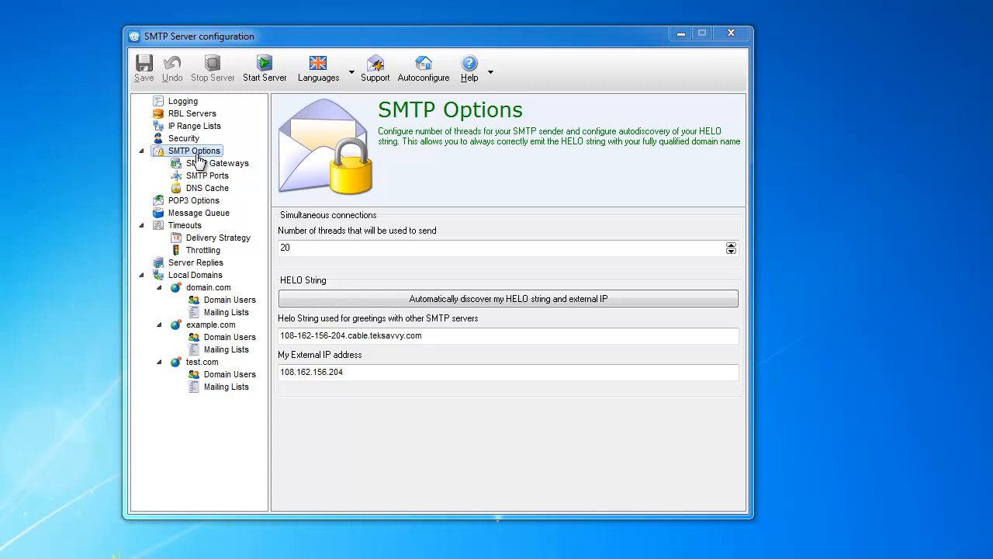
mouse_move(204, 159)
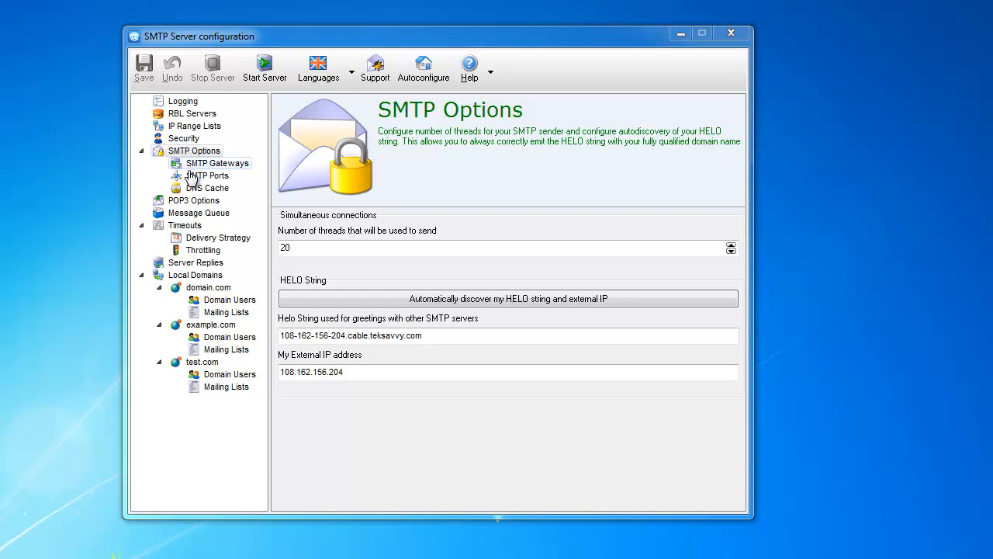
View DNS cache settings, return to general SMTP options, and select the HELO string
click(208, 188)
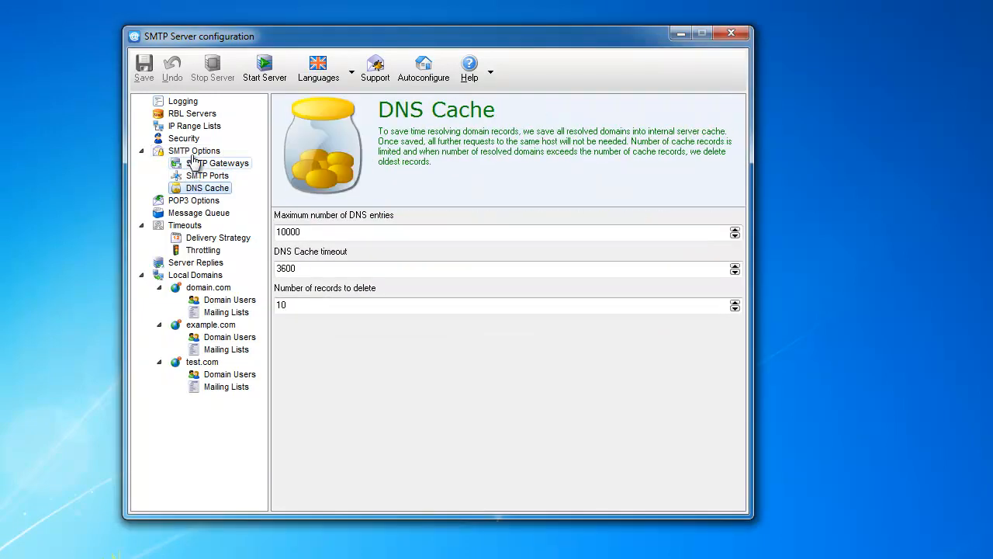
click(194, 150)
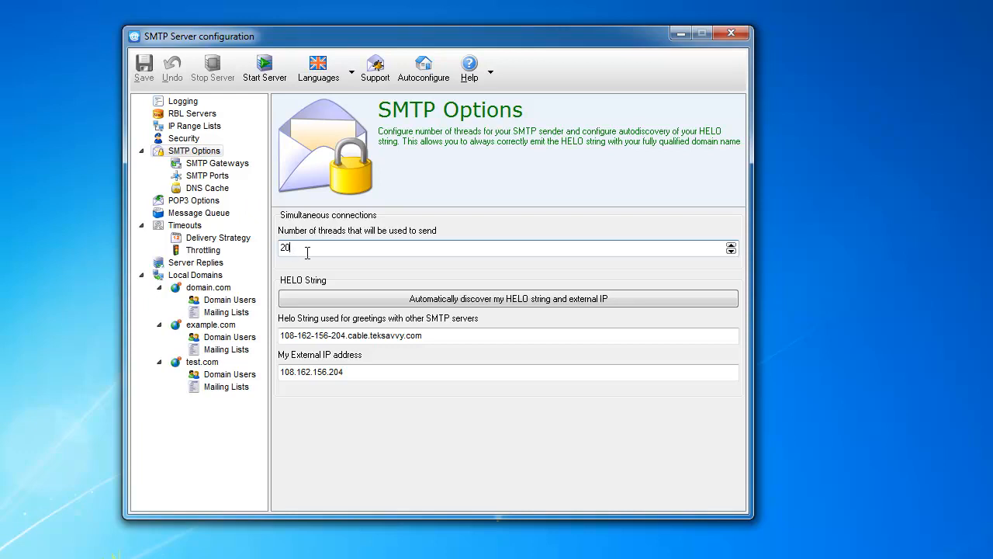
mouse_move(311, 248)
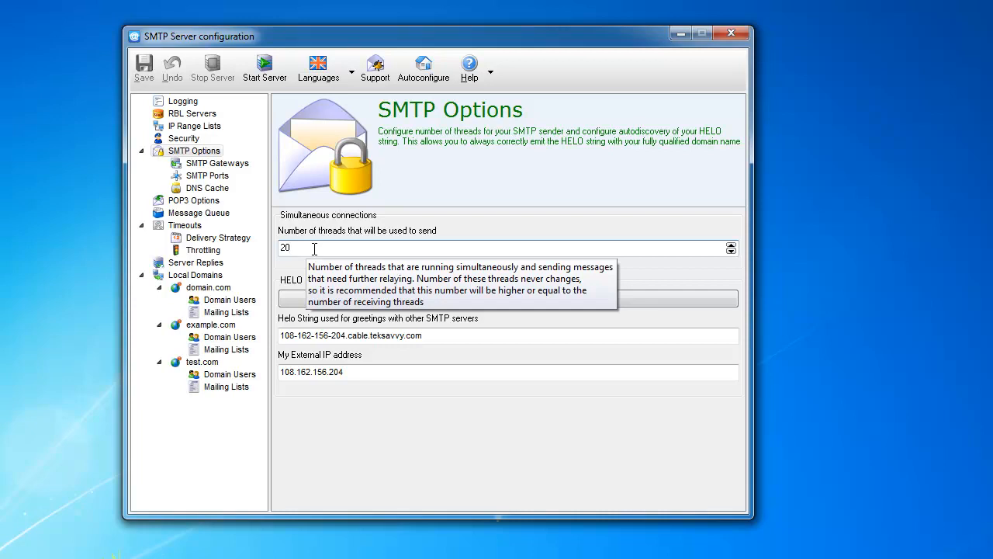
mouse_move(347, 241)
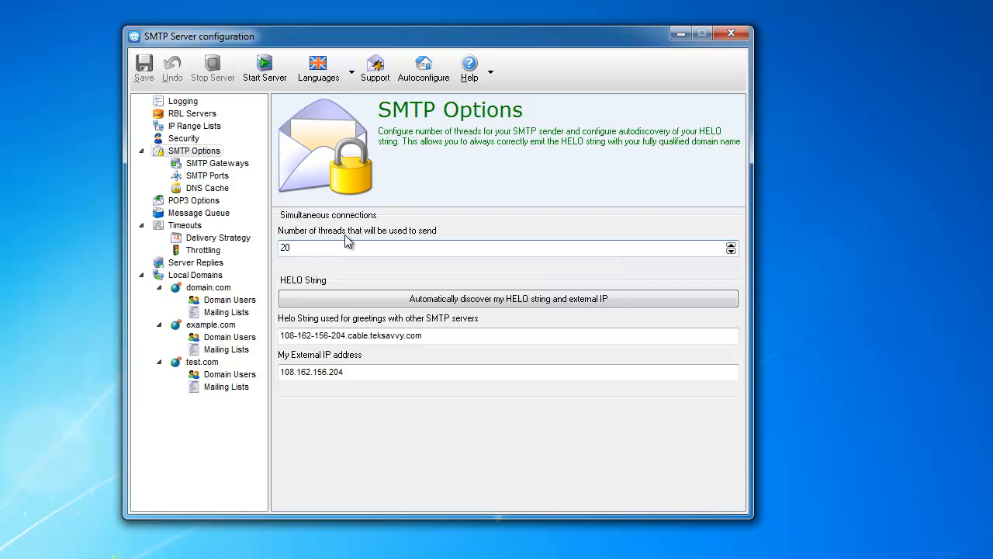
mouse_move(312, 240)
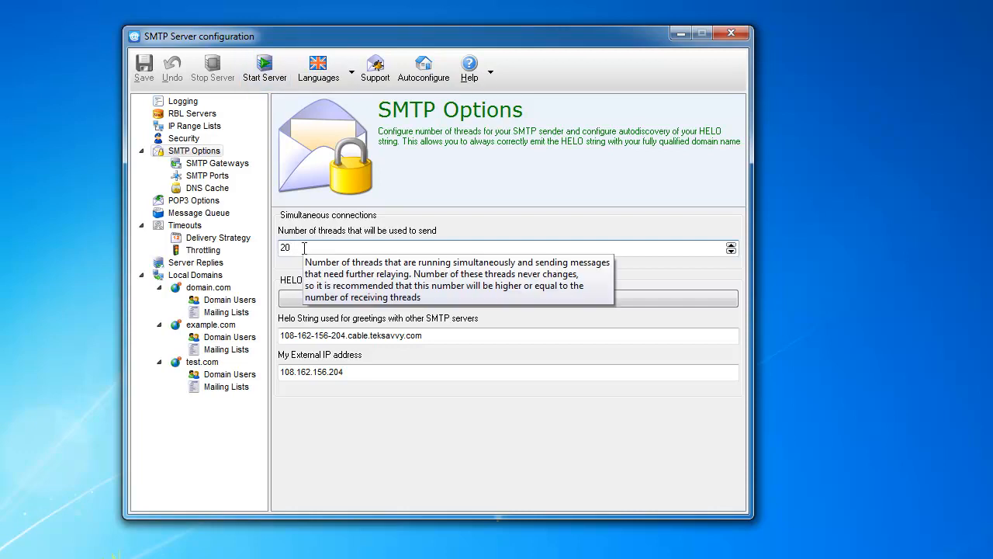
mouse_move(278, 309)
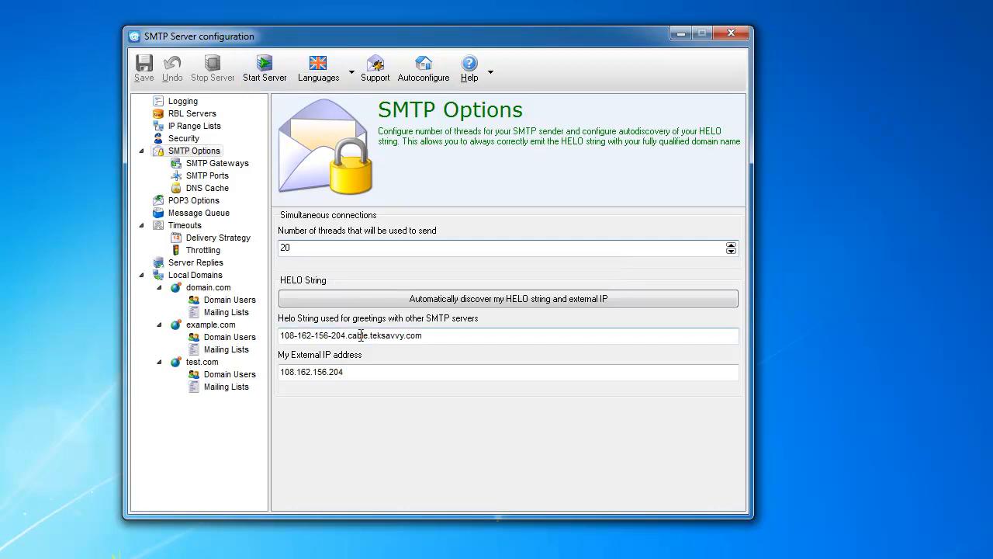
triple_click(350, 334)
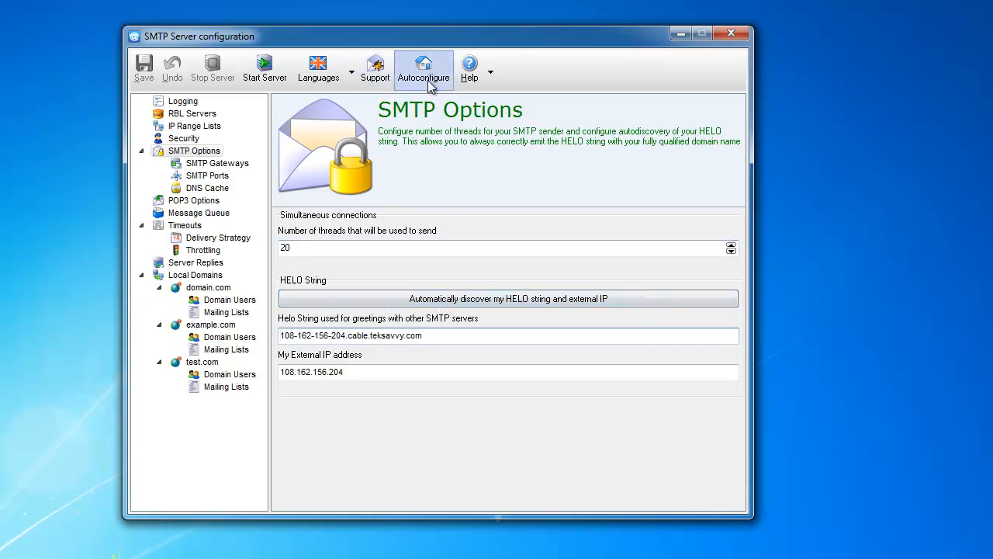
Run the automatic server configuration past the free ports check to completion
click(423, 67)
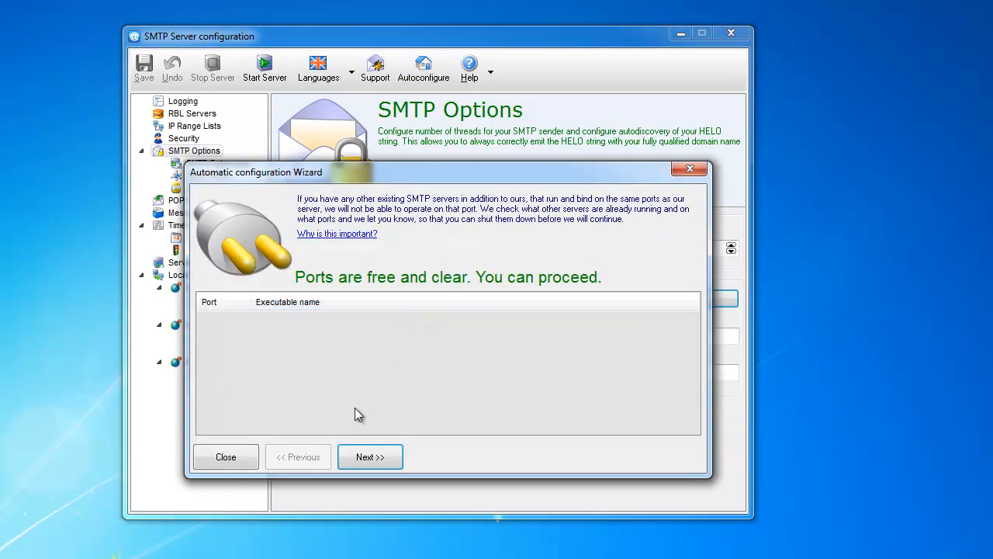
click(370, 456)
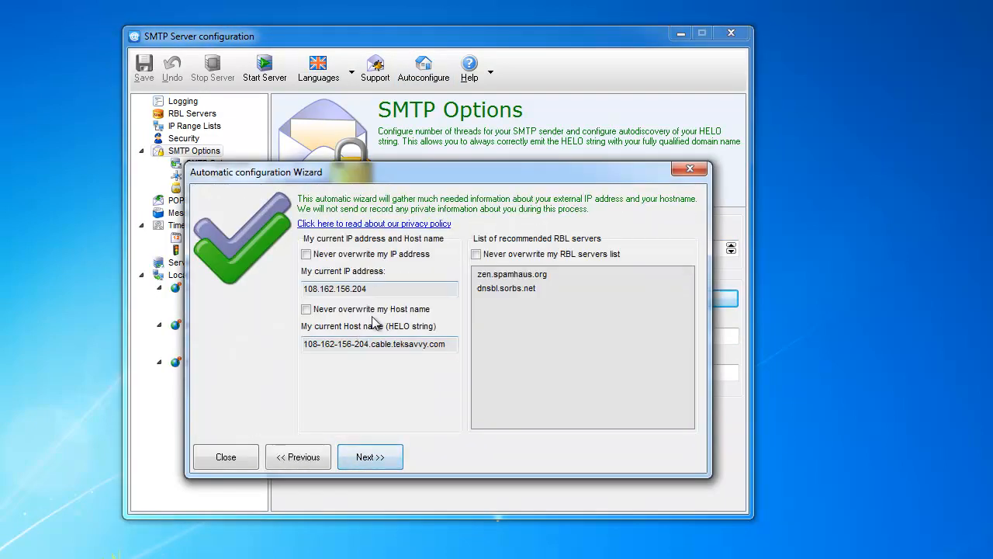
click(225, 457)
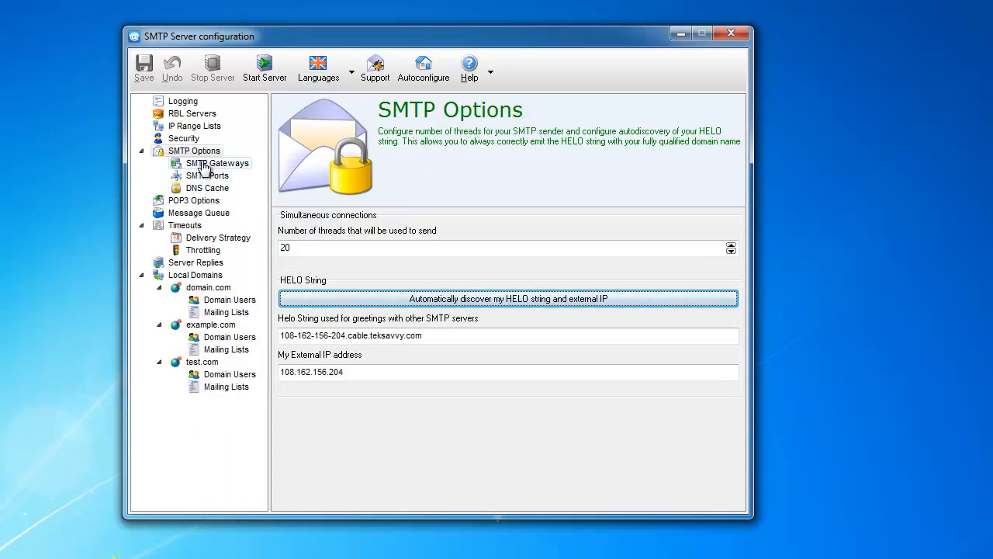
On the SMTP Gateways page, uncheck direct delivery, then keep it enabled at the warning
click(217, 163)
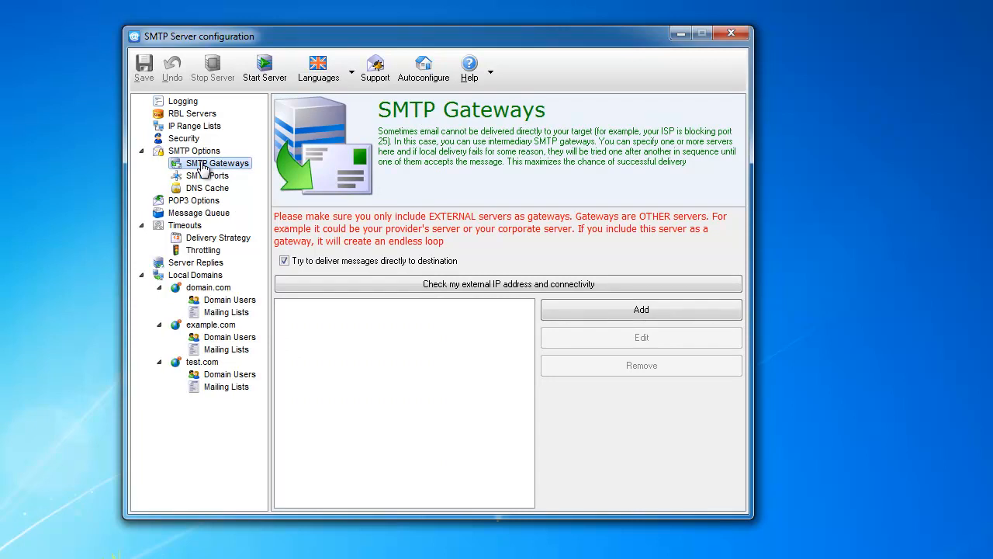
mouse_move(315, 322)
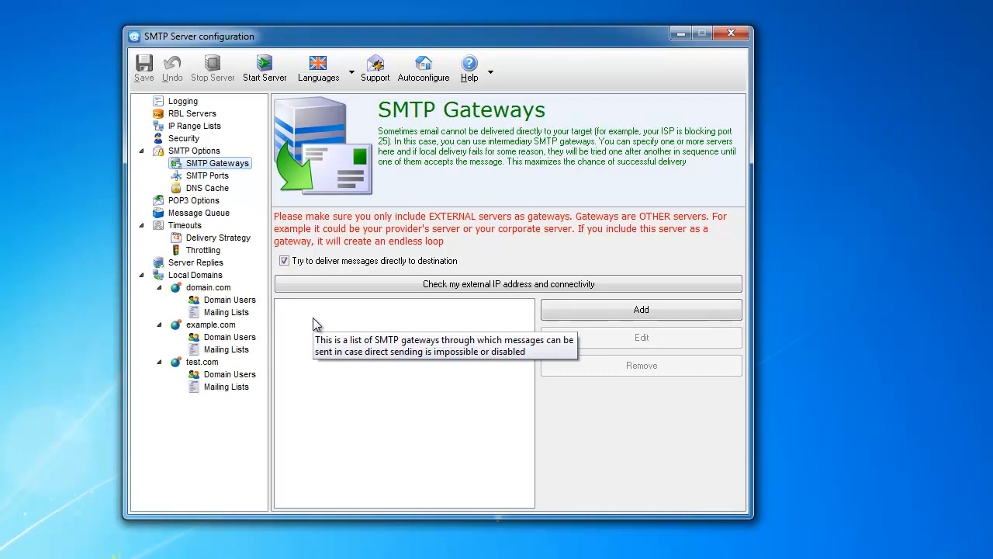
mouse_move(388, 283)
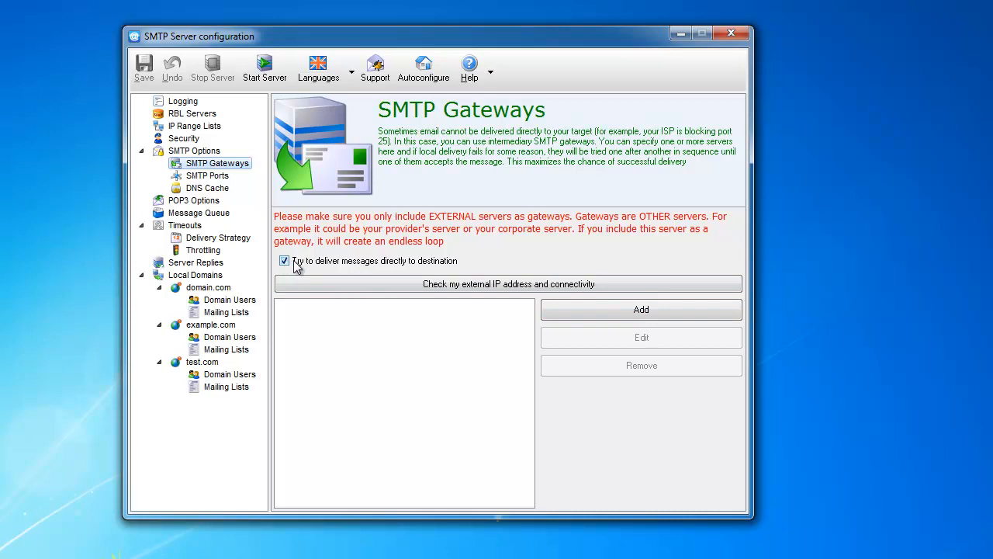
mouse_move(439, 270)
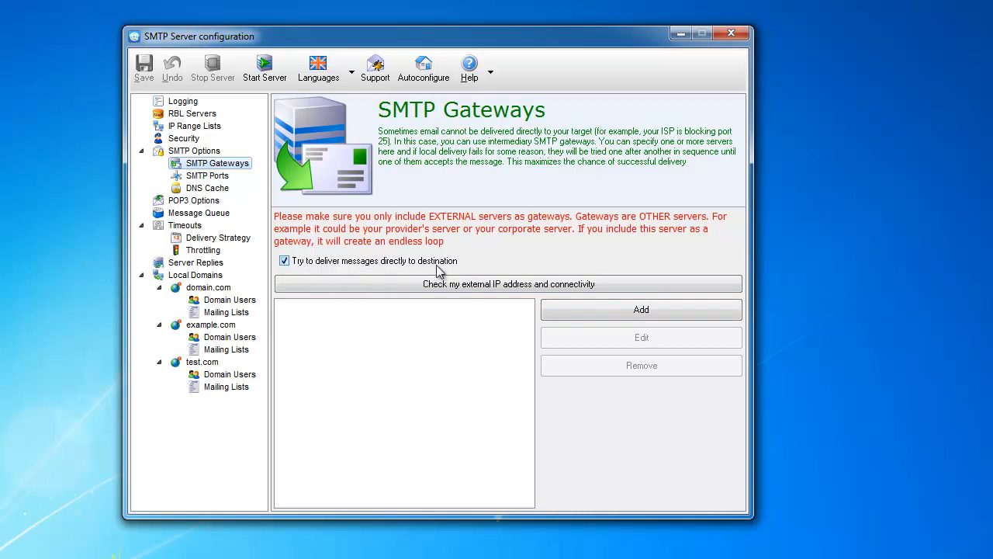
mouse_move(439, 260)
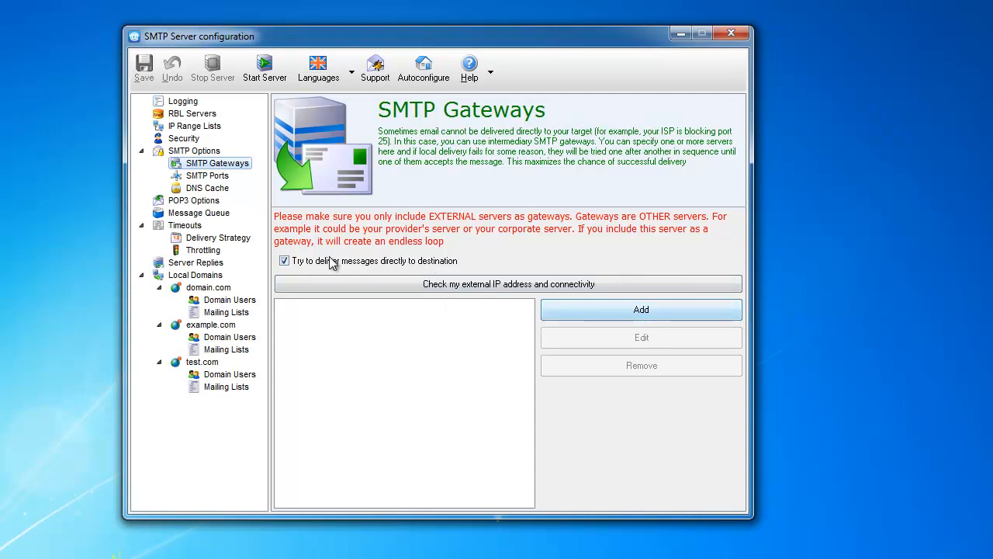
click(284, 259)
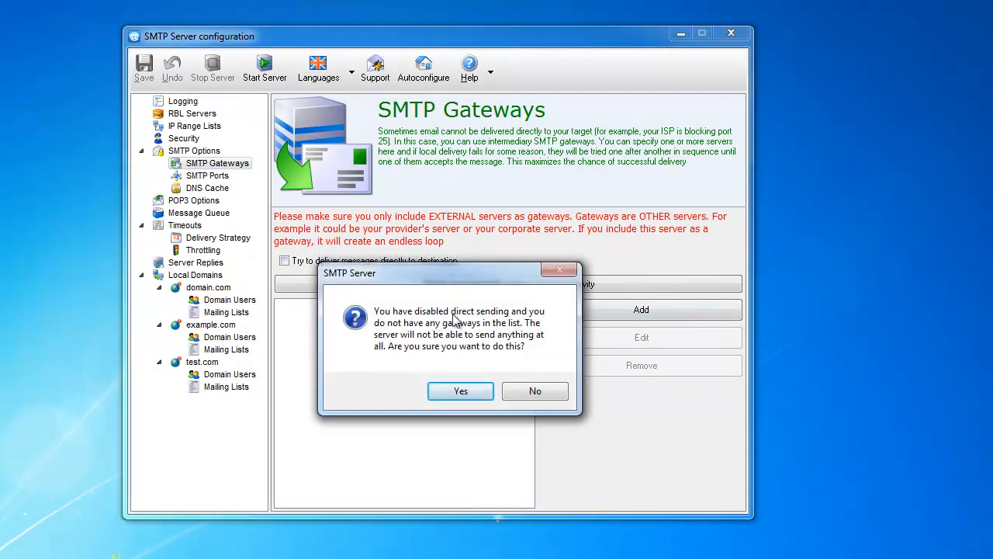
mouse_move(394, 329)
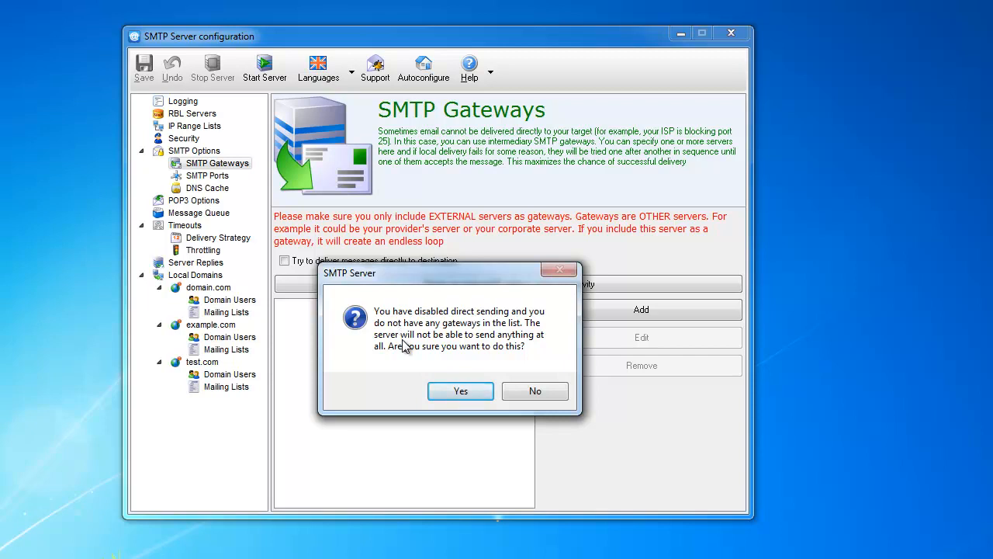
click(460, 391)
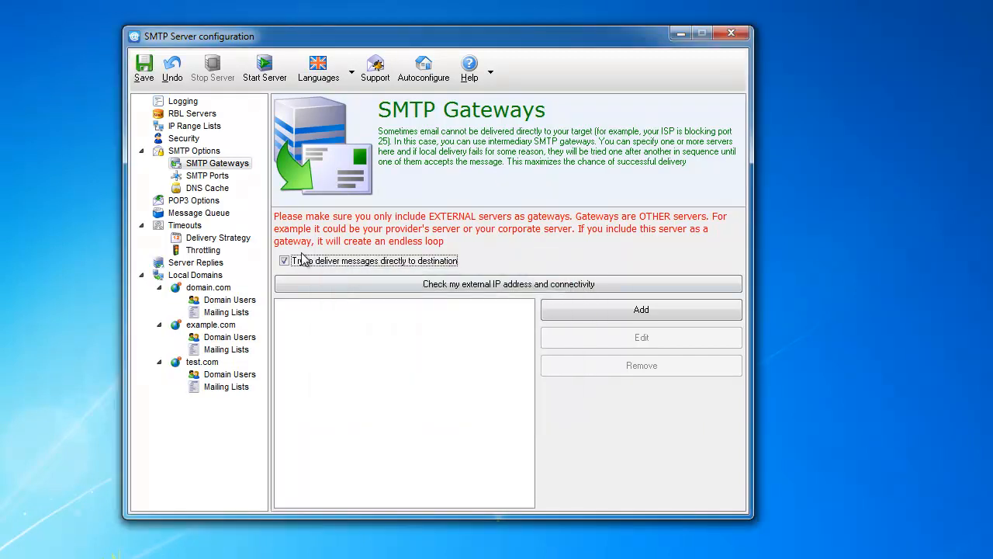
mouse_move(641, 309)
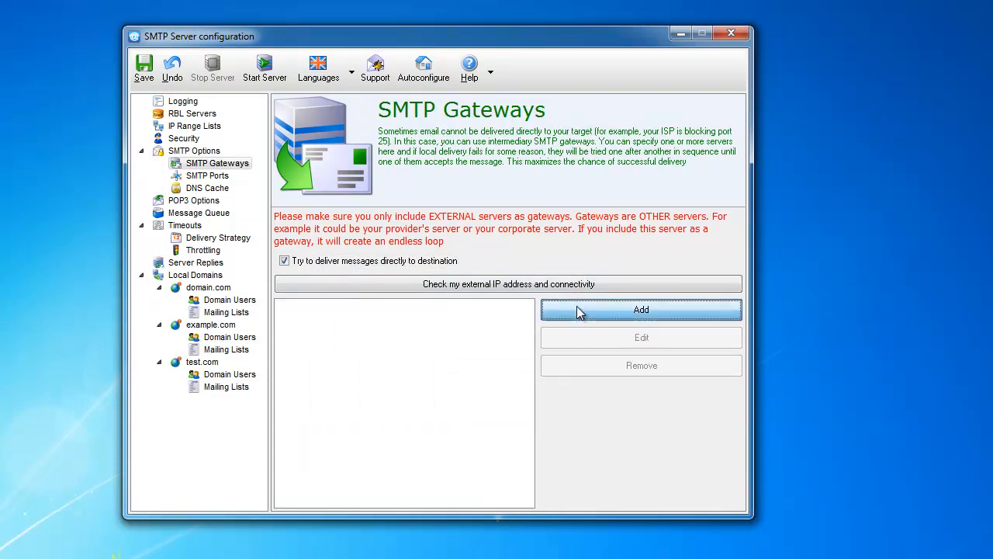
click(641, 310)
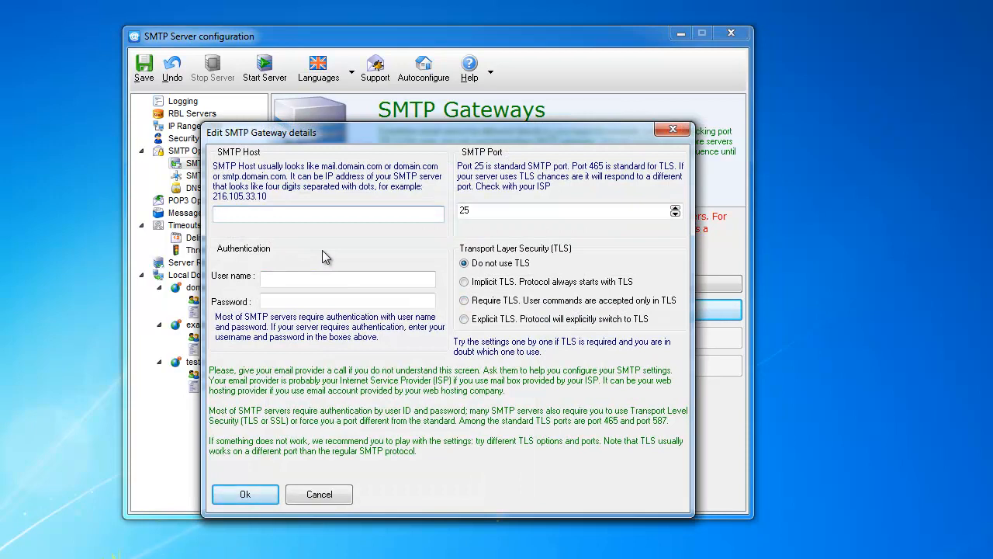
text(smtp.gmail.com)
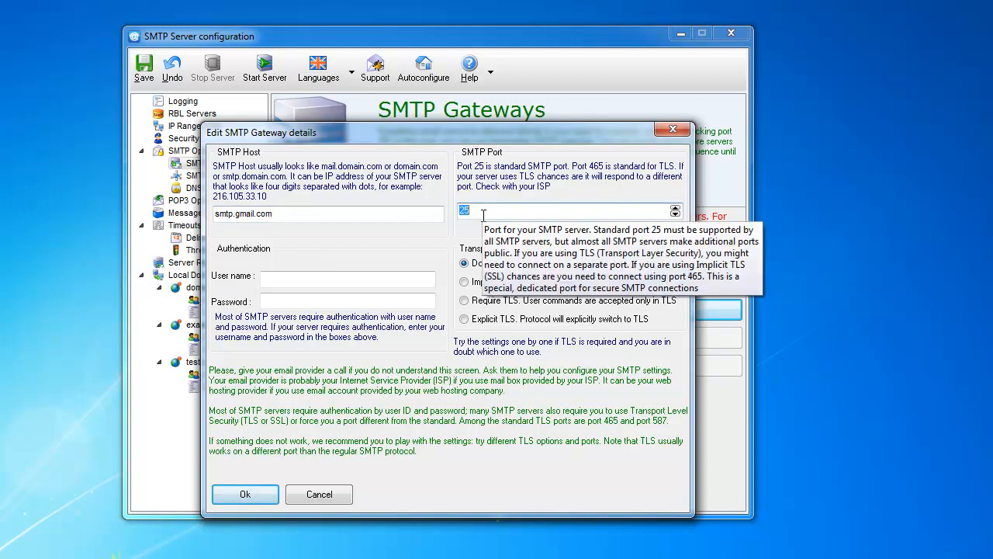
text(465)
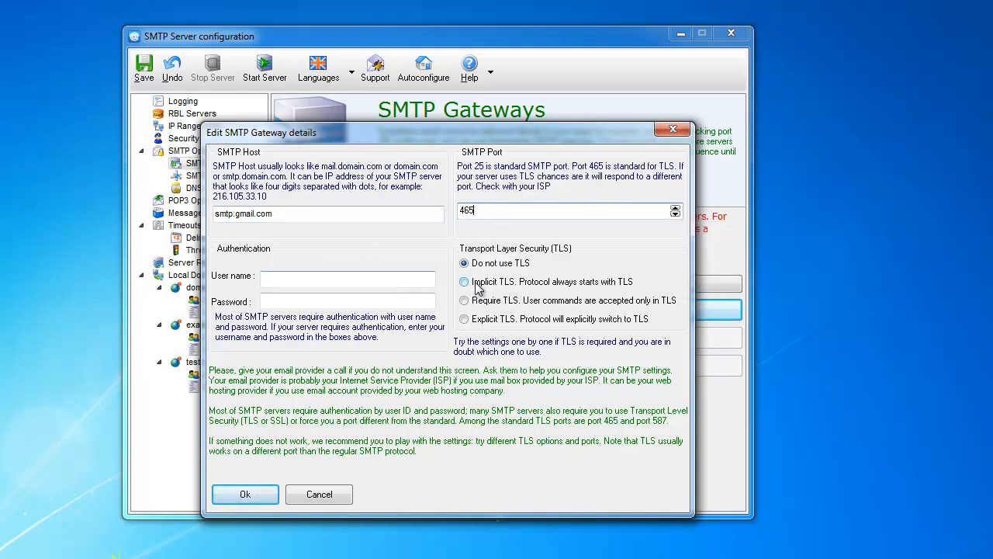
click(464, 282)
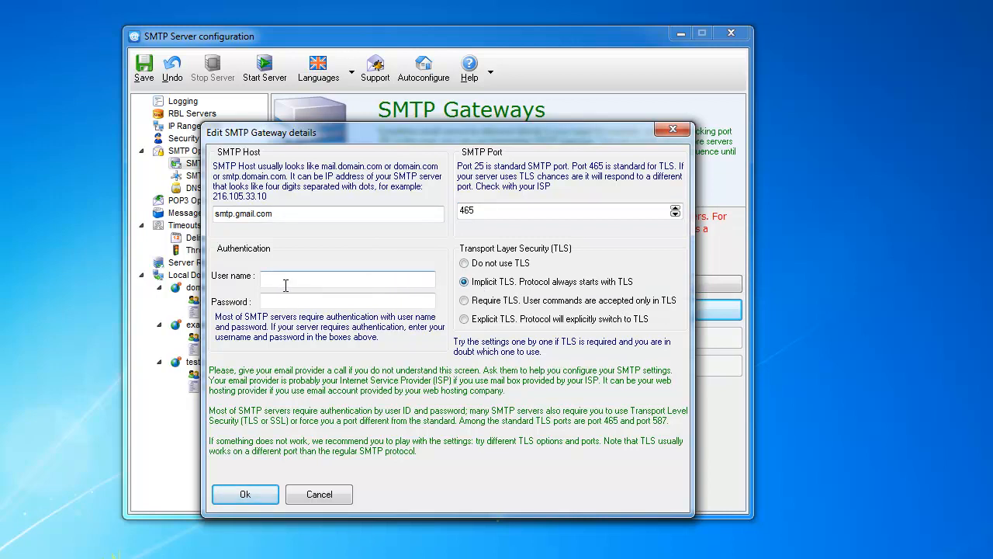
text(user)
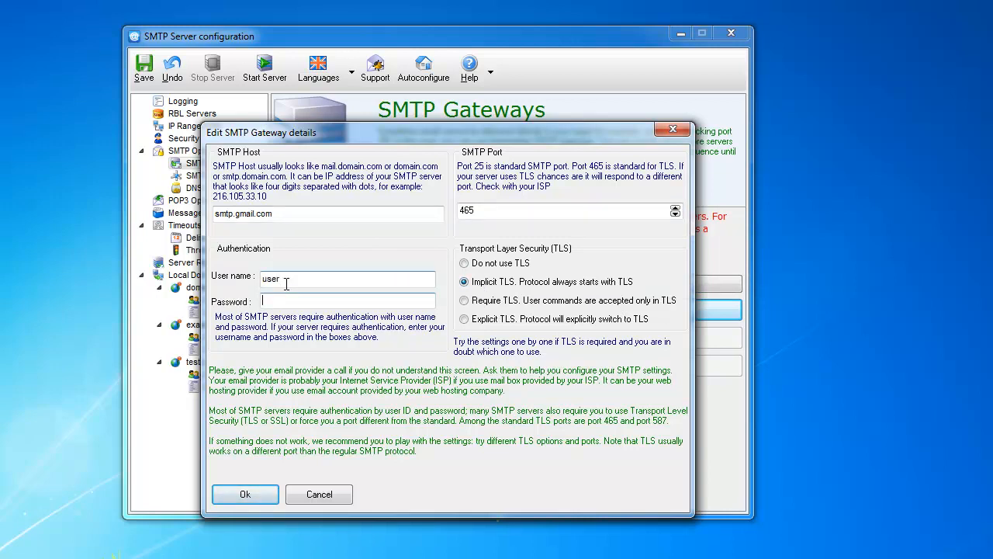
text(password)
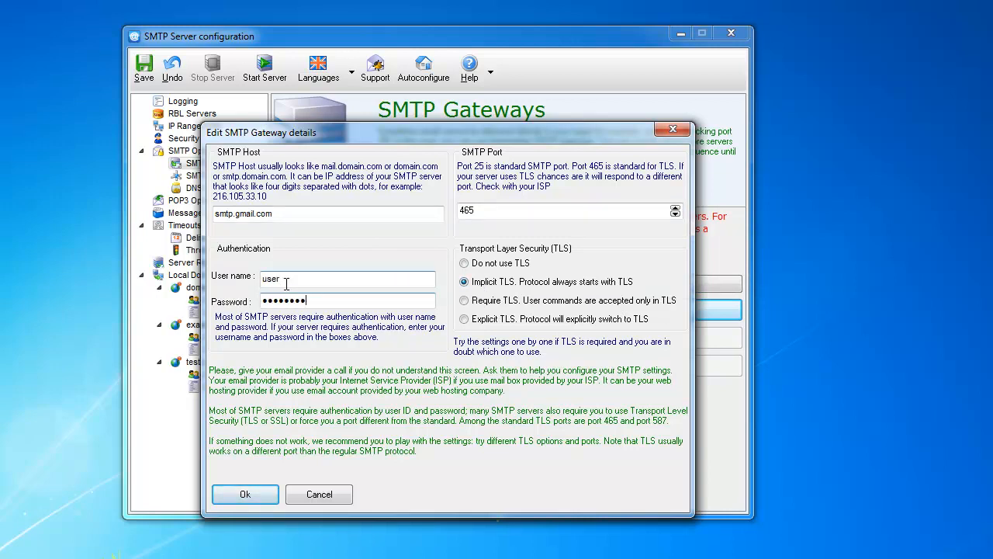
click(244, 494)
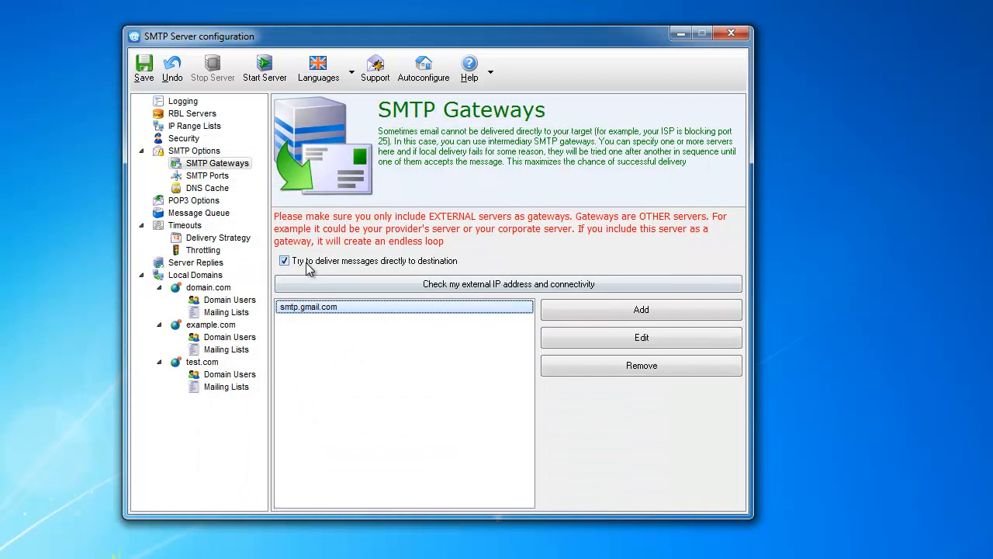
mouse_move(303, 268)
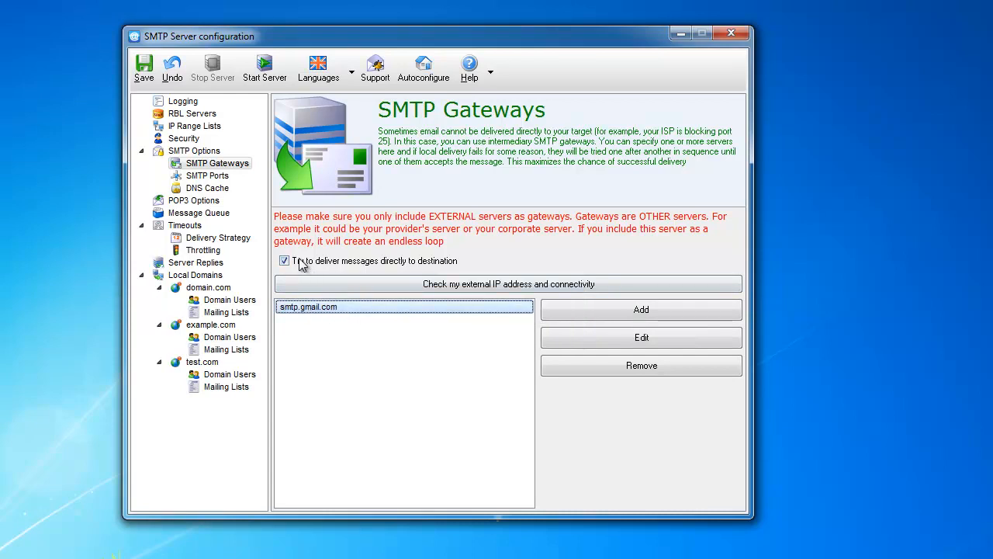
mouse_move(284, 260)
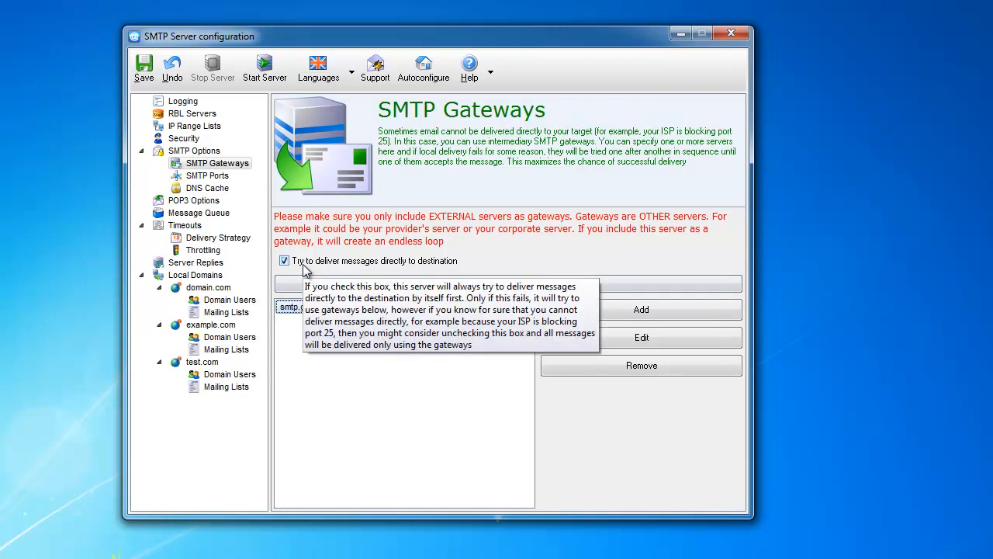
mouse_move(305, 271)
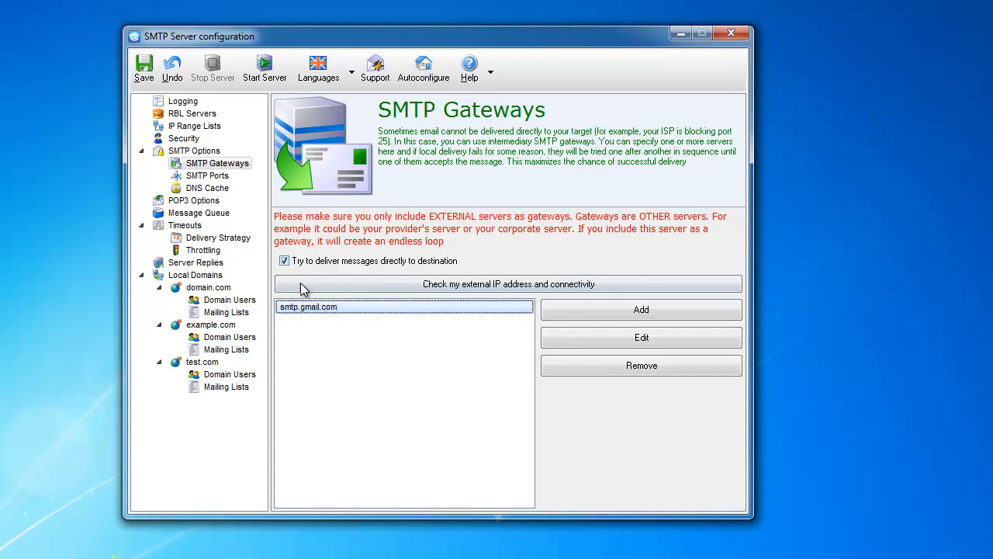
mouse_move(380, 311)
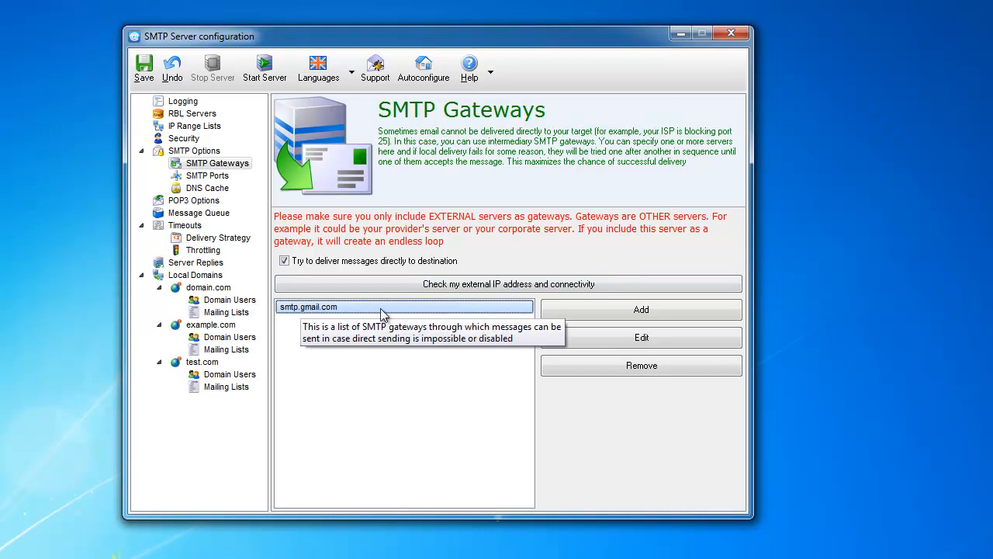
mouse_move(395, 479)
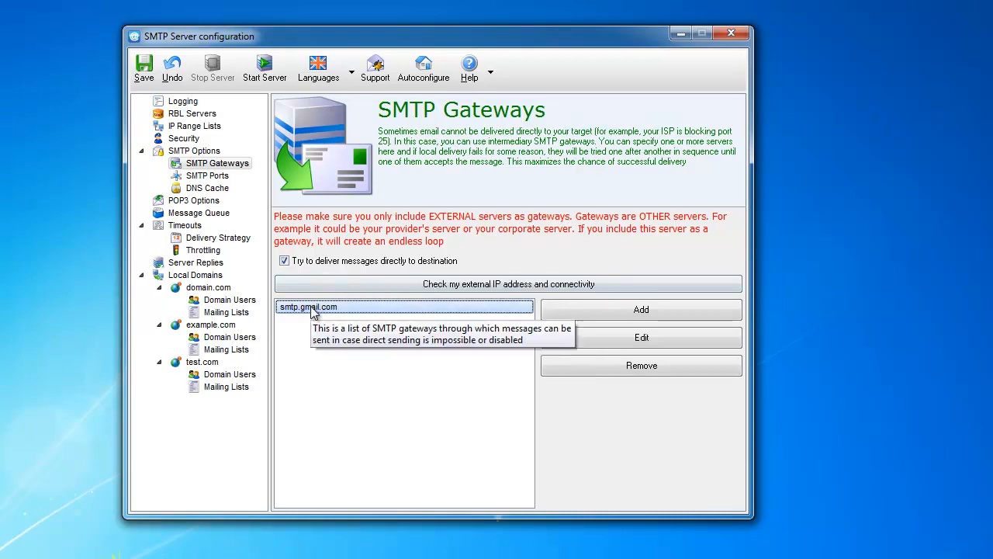
mouse_move(337, 347)
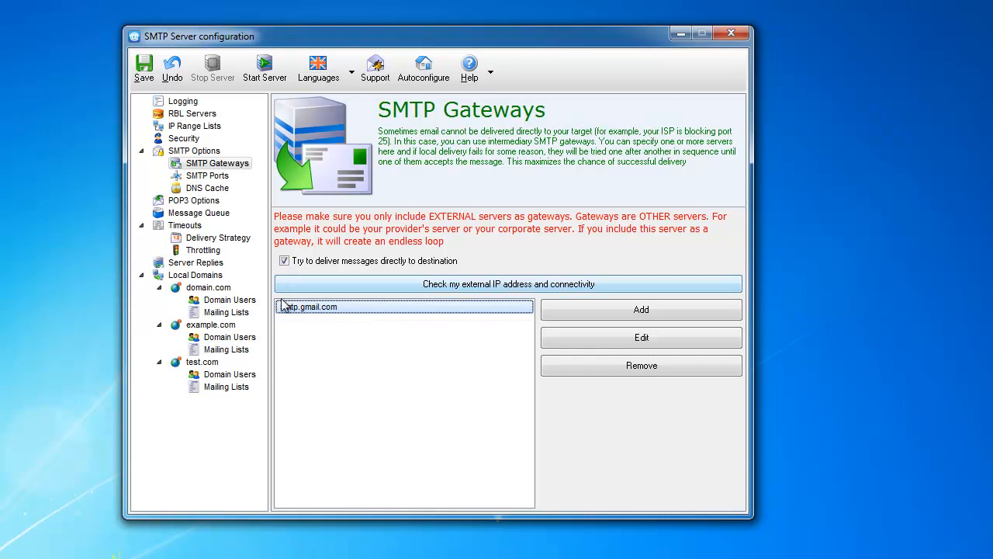
mouse_move(328, 315)
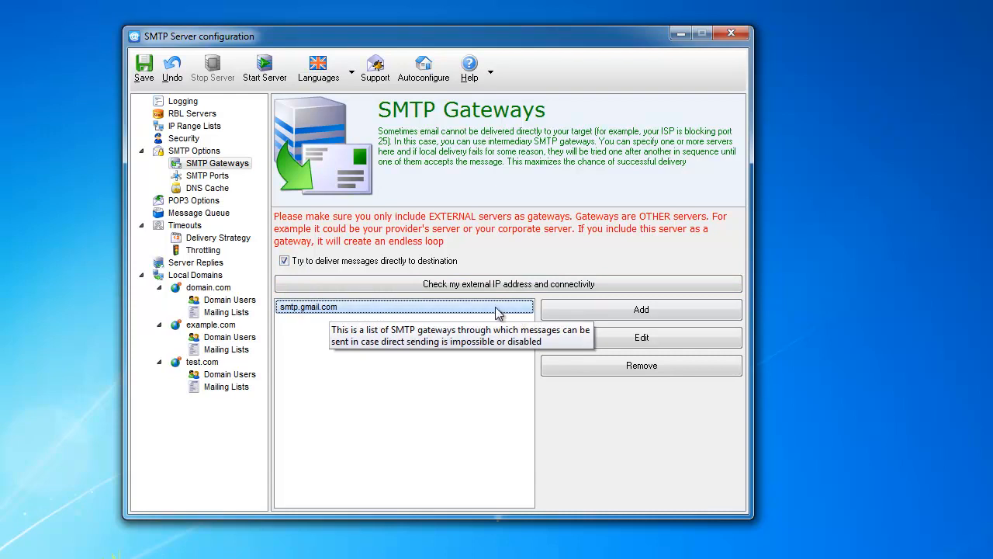
mouse_move(419, 315)
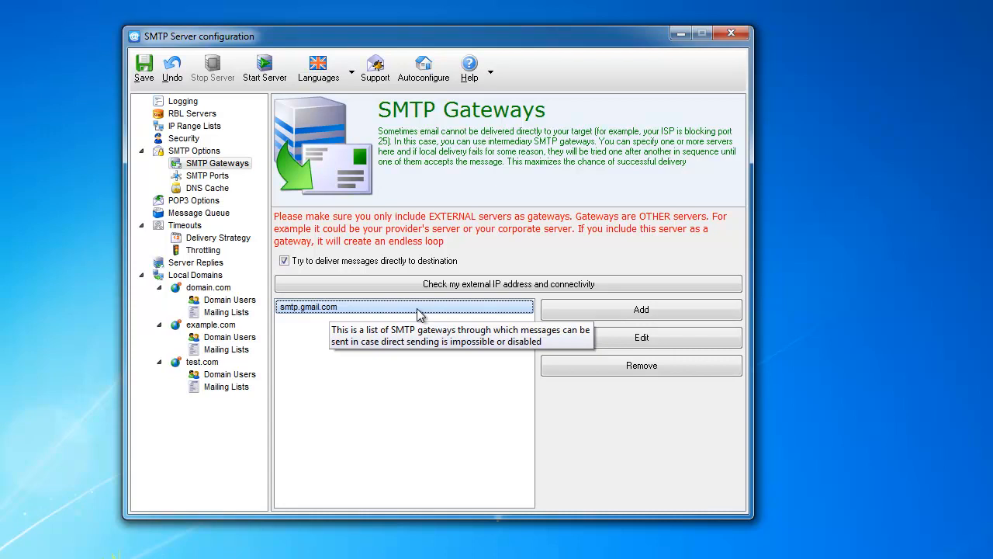
mouse_move(310, 314)
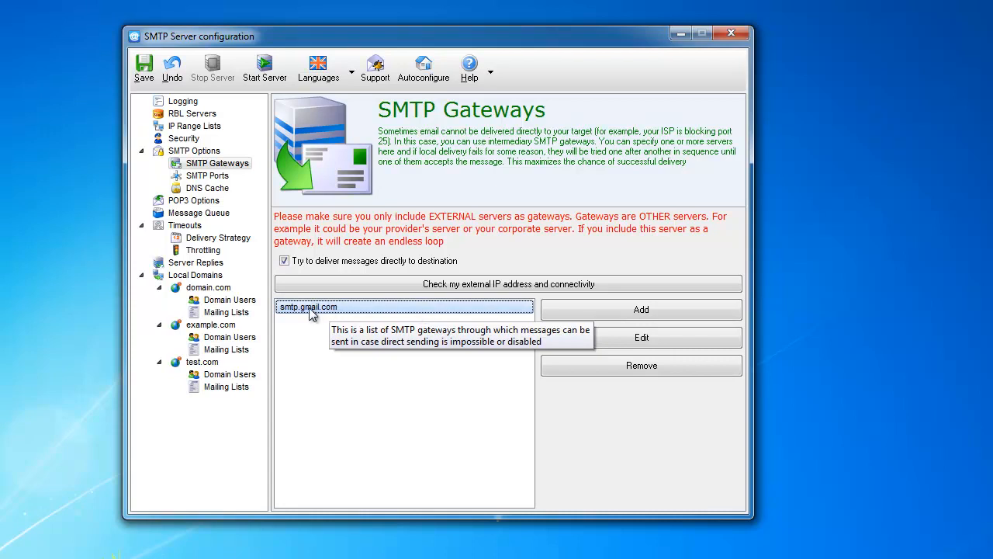
mouse_move(436, 394)
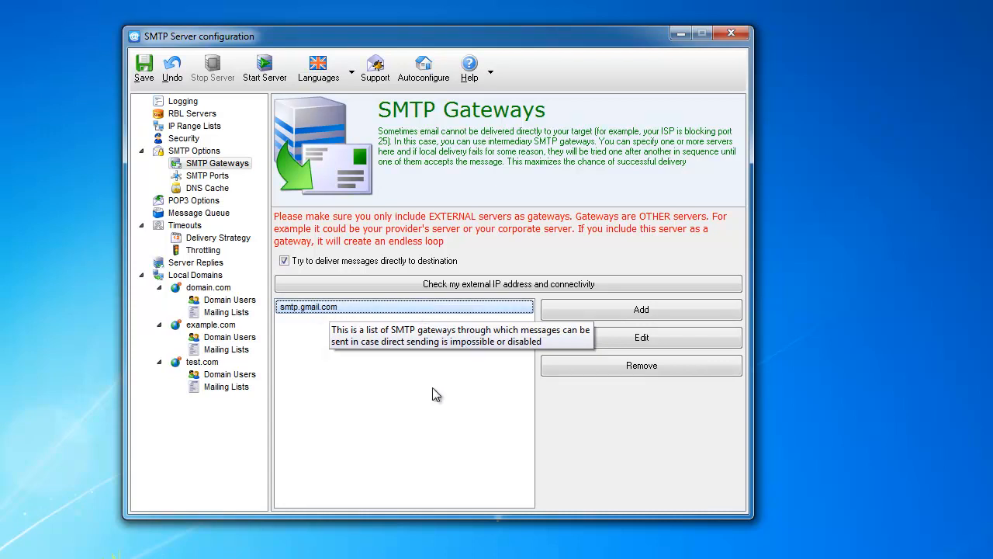
mouse_move(392, 362)
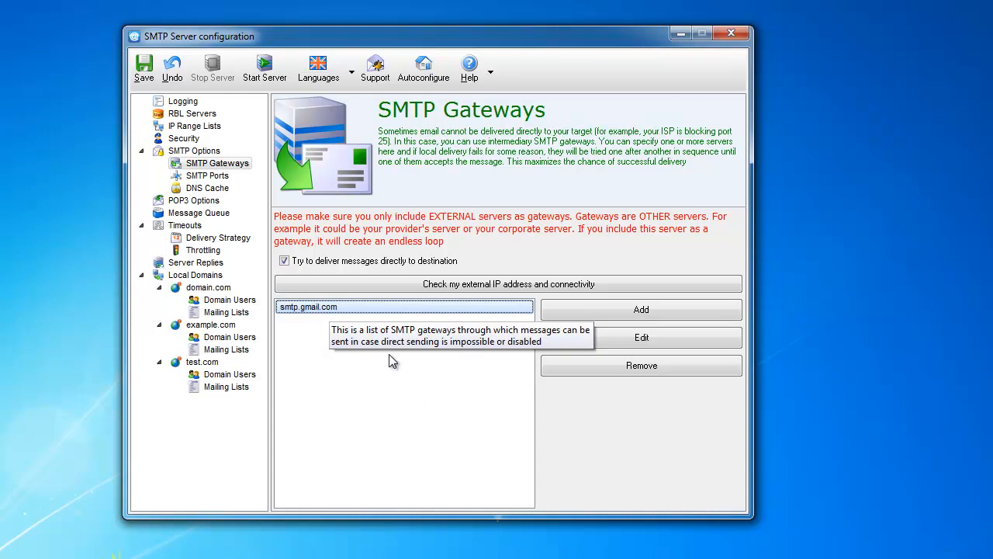
Toggle off 'Try to deliver messages directly to destination' on the SMTP Gateways page
click(284, 260)
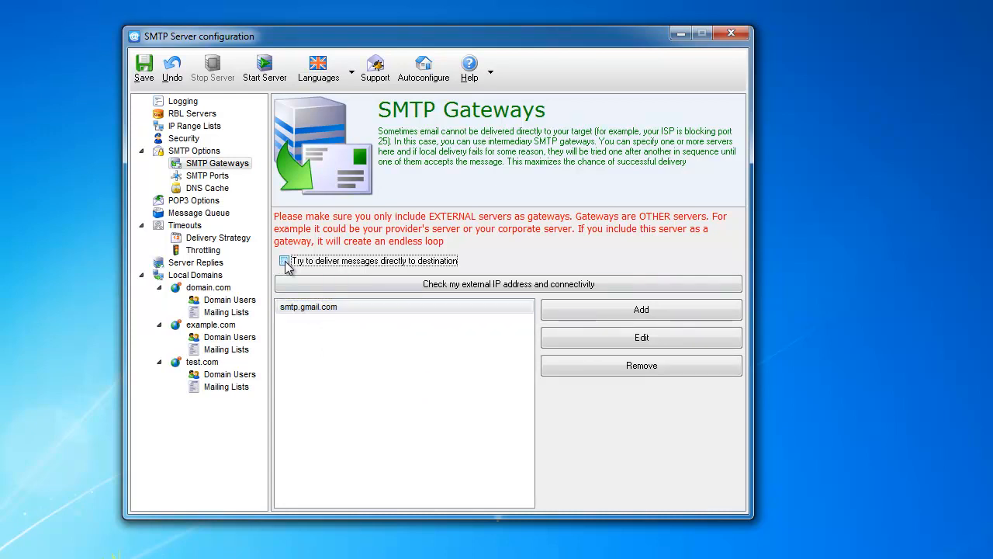
click(284, 260)
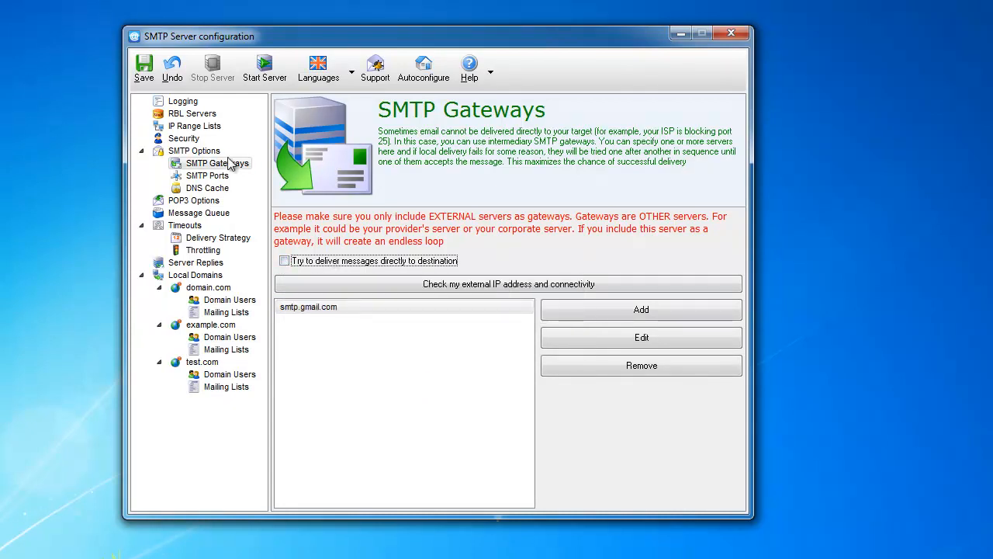
mouse_move(346, 392)
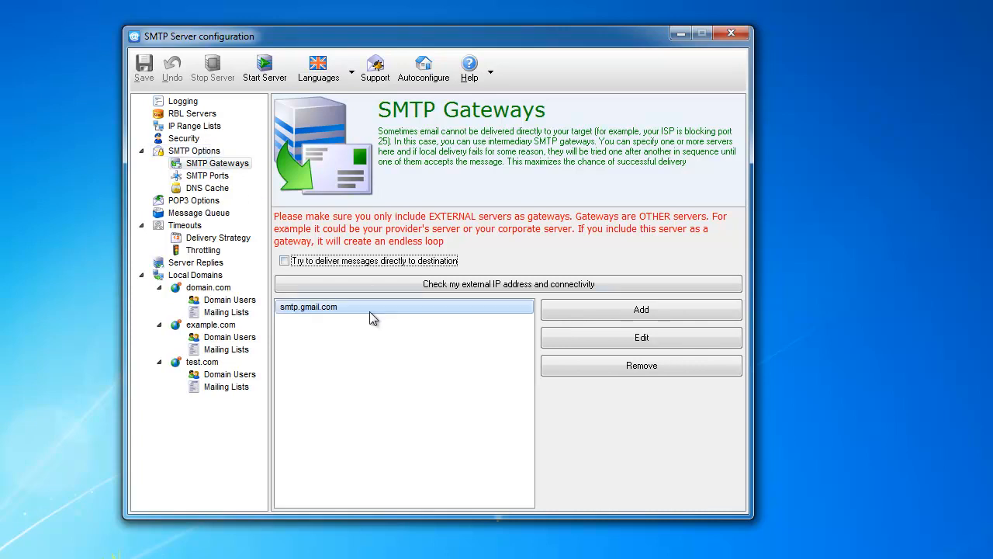
mouse_move(473, 344)
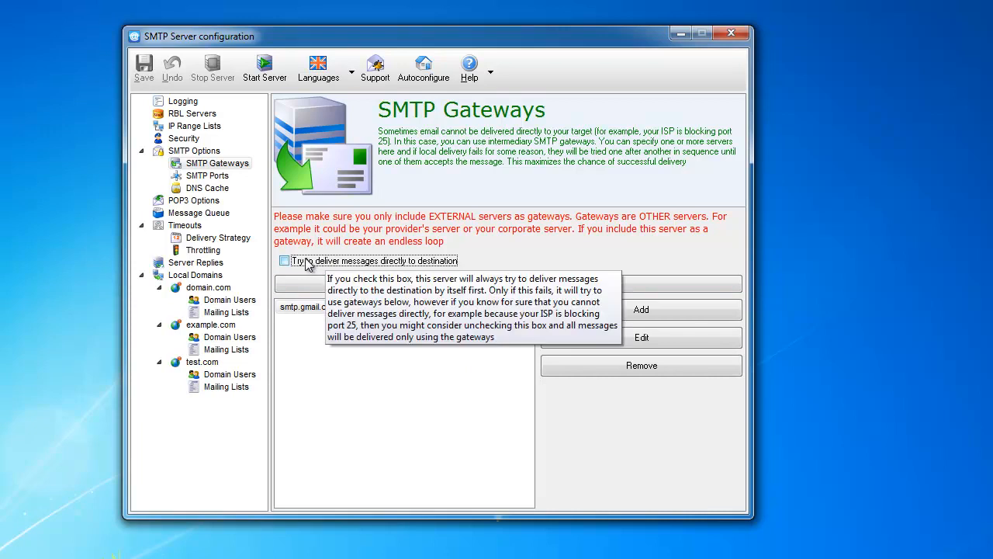
mouse_move(329, 265)
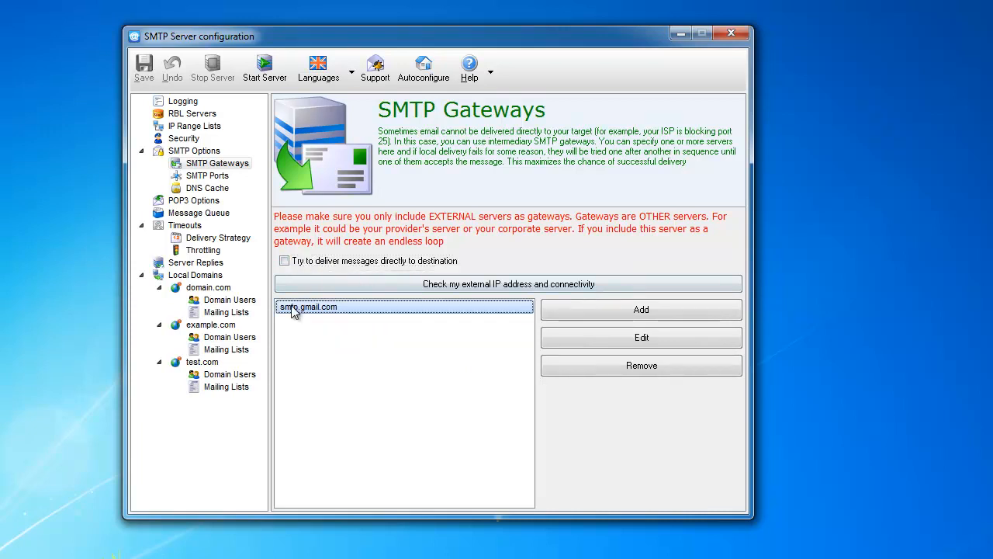
mouse_move(427, 317)
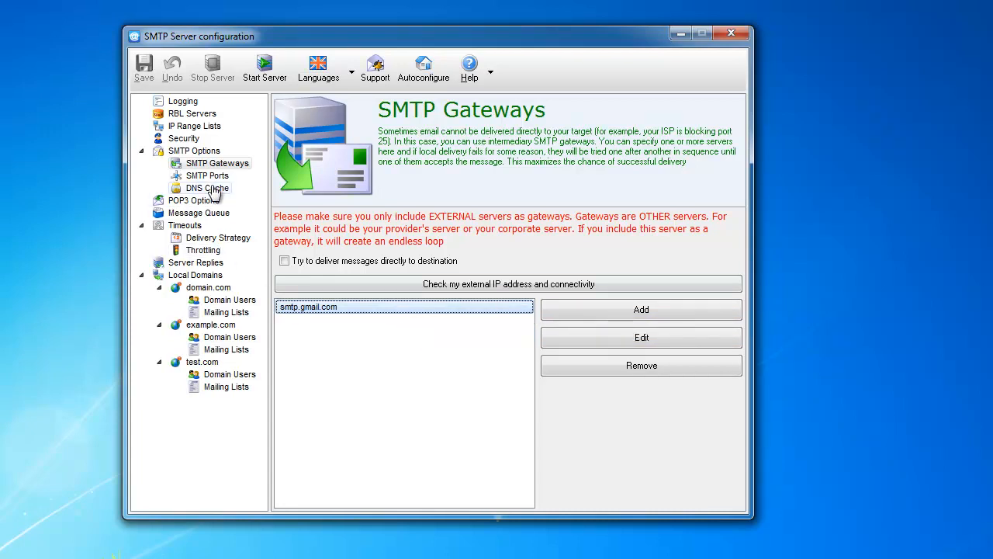
On the SMTP Ports page, append ';2525;' after 25 in the incoming IP ports
click(207, 176)
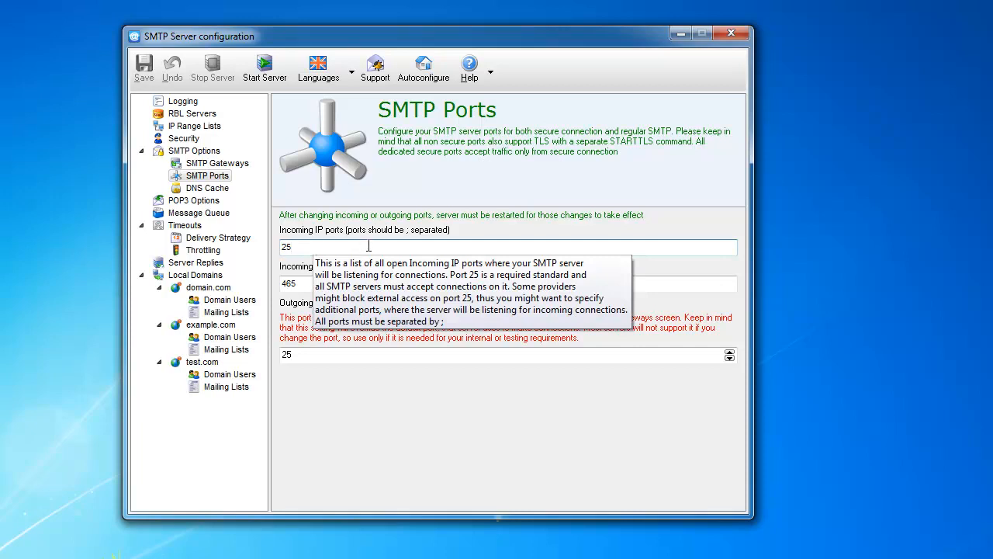
mouse_move(412, 236)
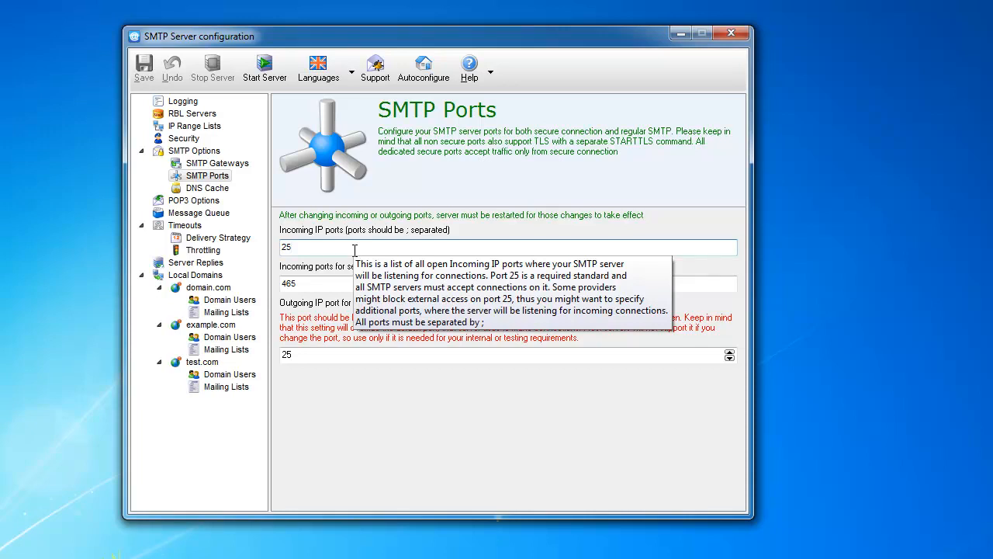
click(295, 247)
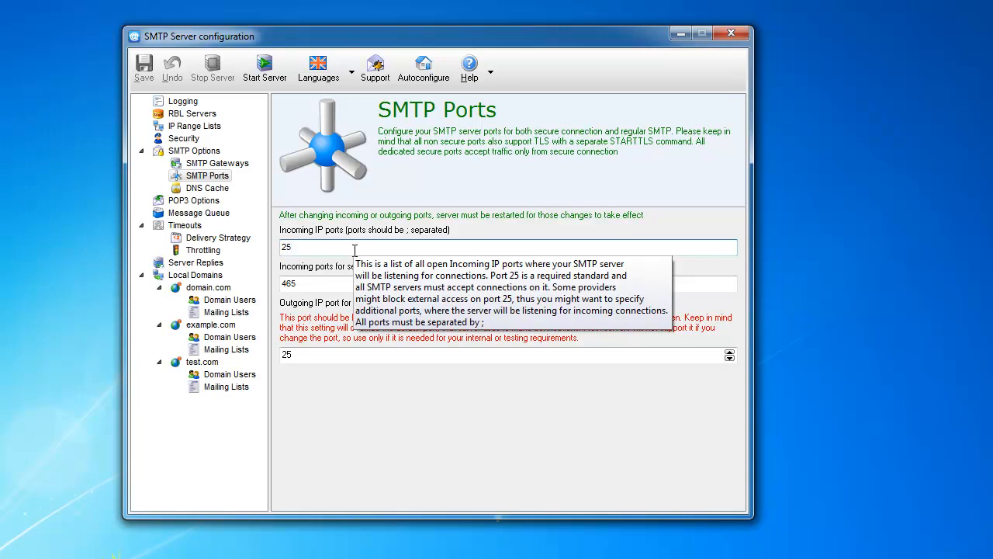
text(;)
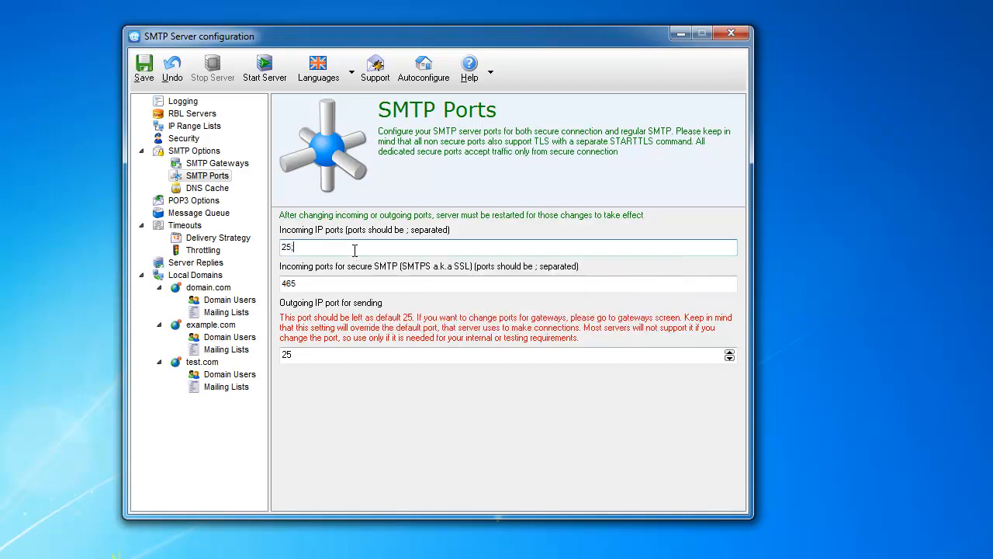
text(;2525;)
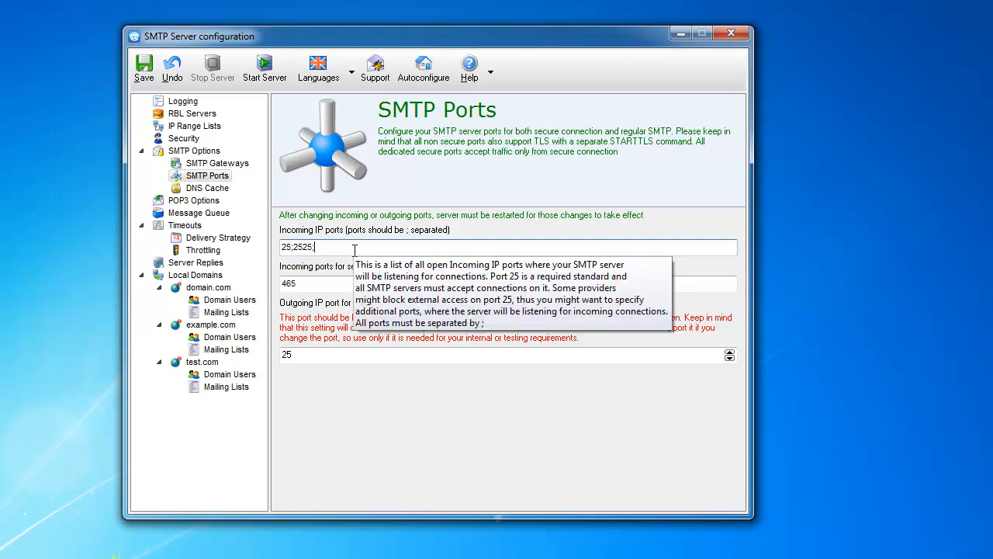
text(46)
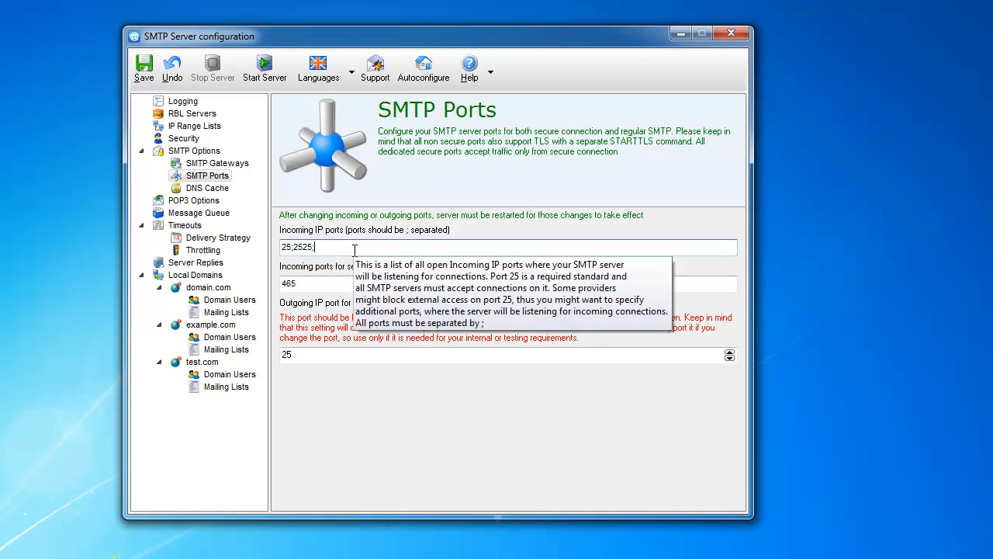
mouse_move(376, 383)
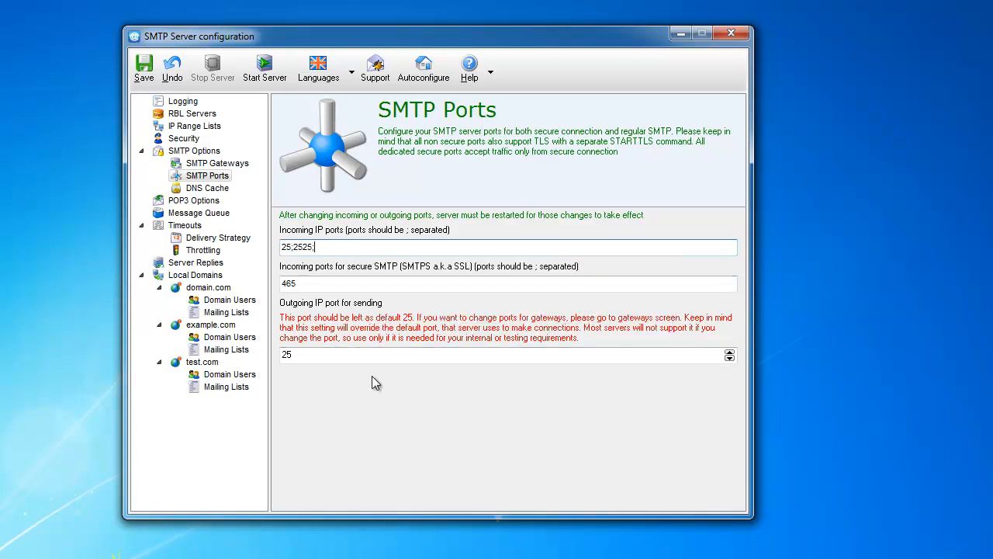
Extend incoming ports to 25;2525;6000 and secure SMTPS ports to 465;572;574
text(6000)
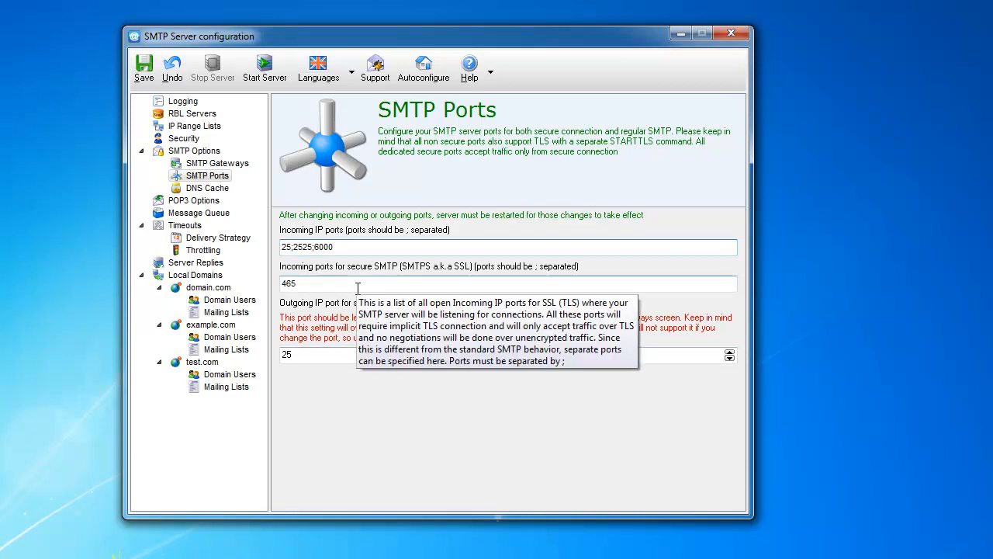
mouse_move(273, 240)
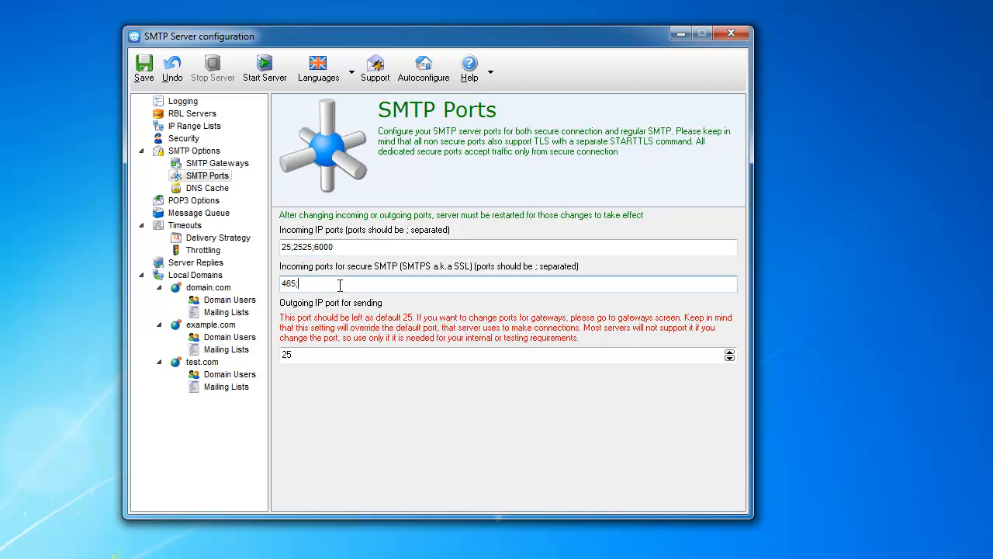
text(572;)
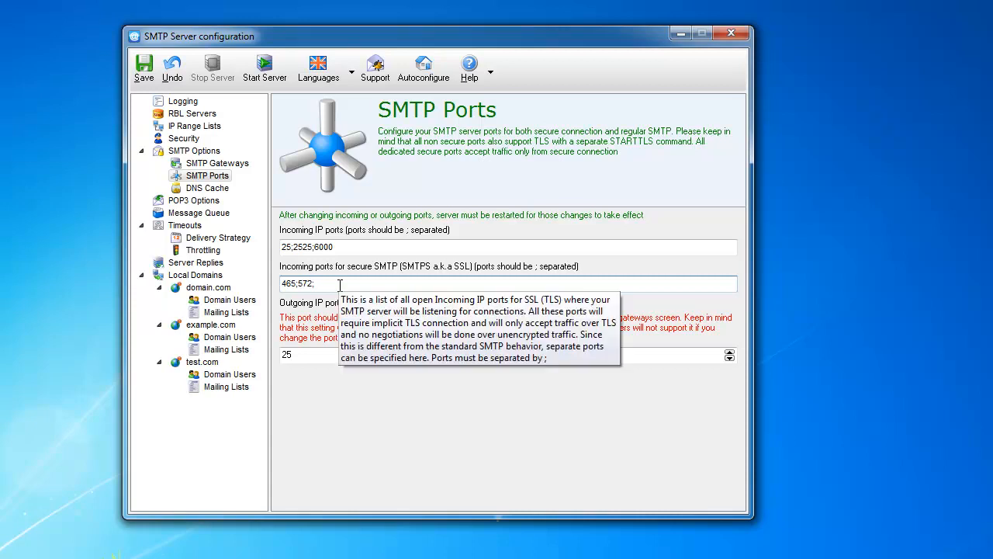
text(574)
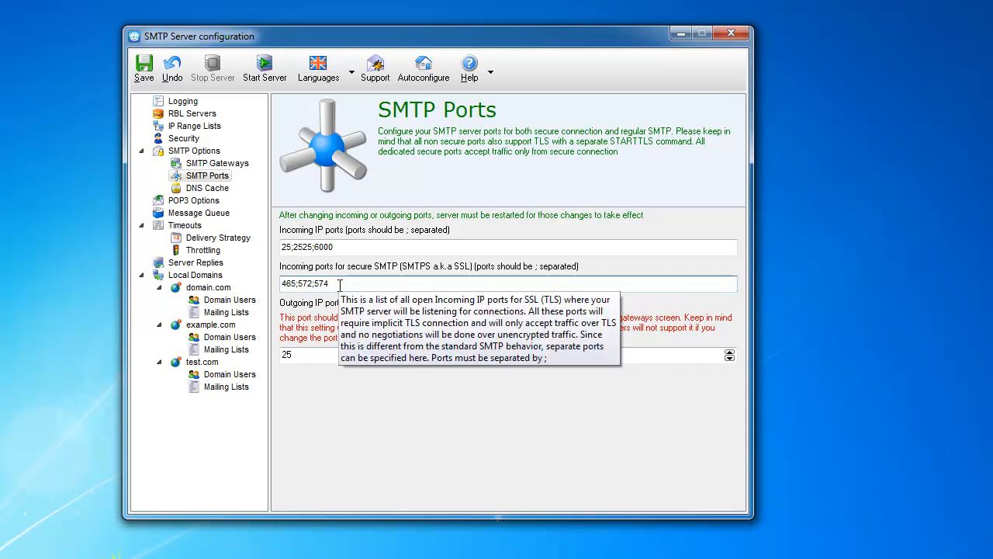
mouse_move(367, 281)
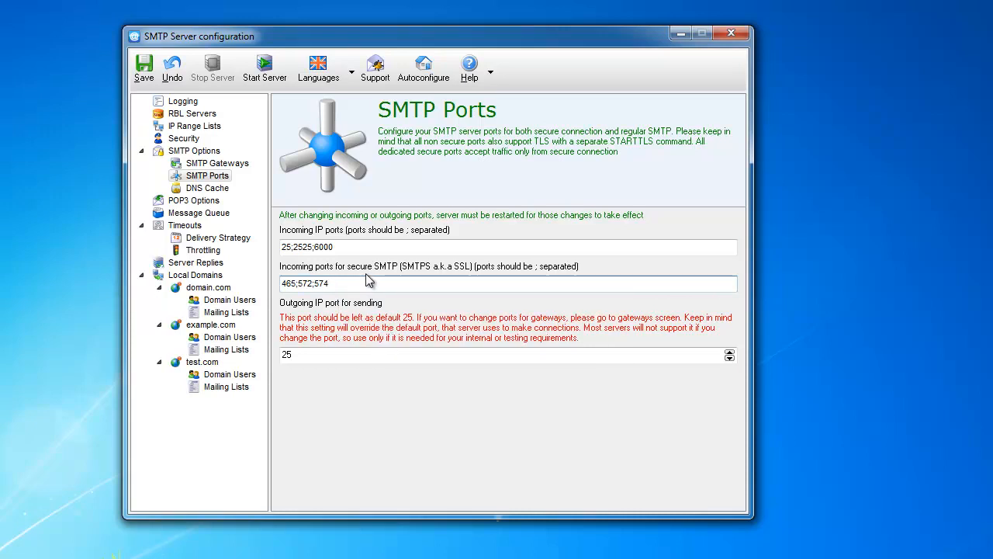
mouse_move(369, 281)
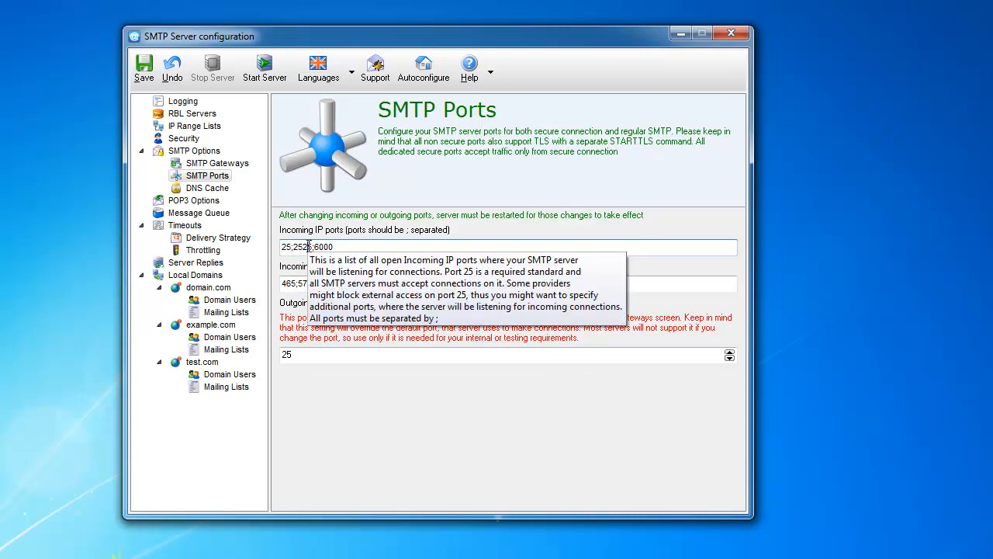
mouse_move(234, 257)
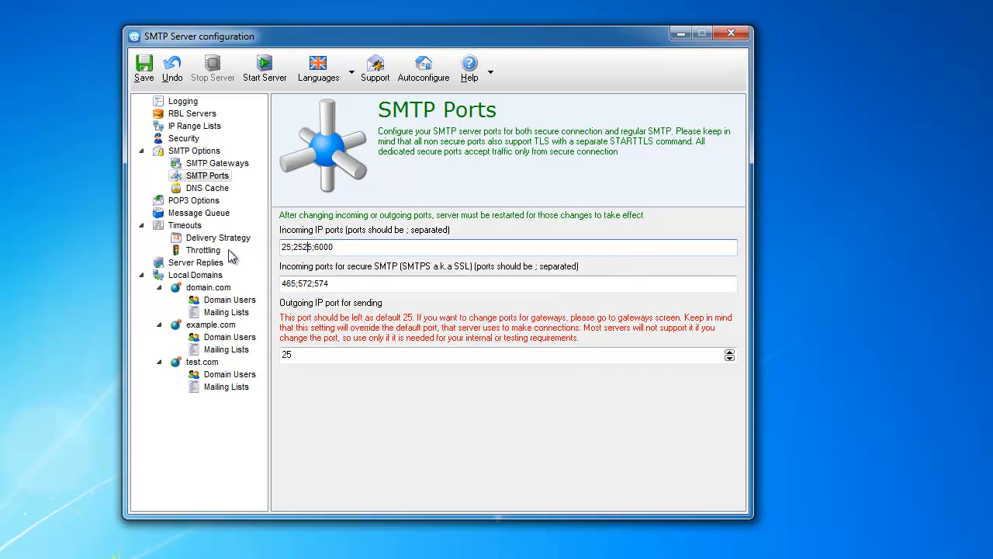
Visit POP3 port settings and general SMTP options, then return to SMTP Ports
click(193, 200)
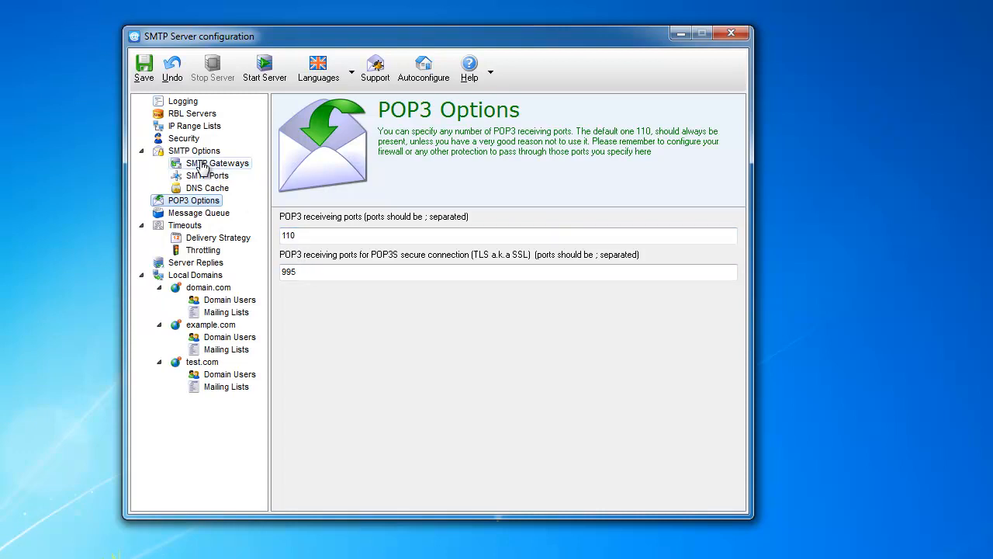
click(193, 150)
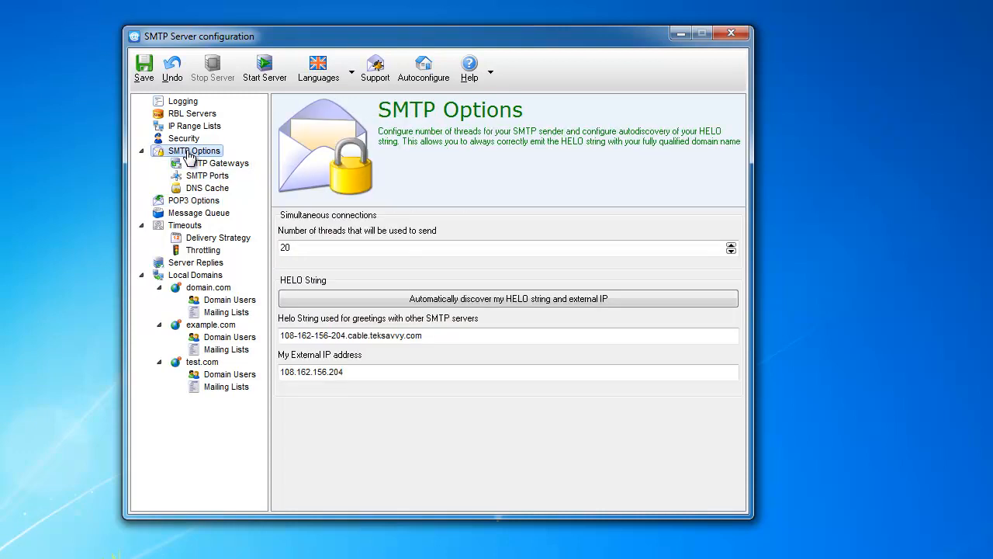
click(208, 175)
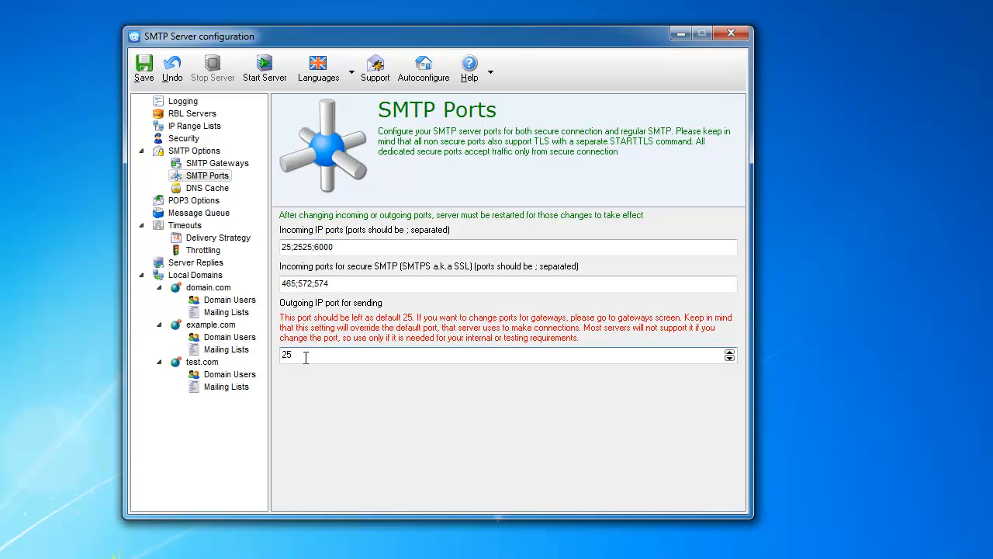
mouse_move(311, 356)
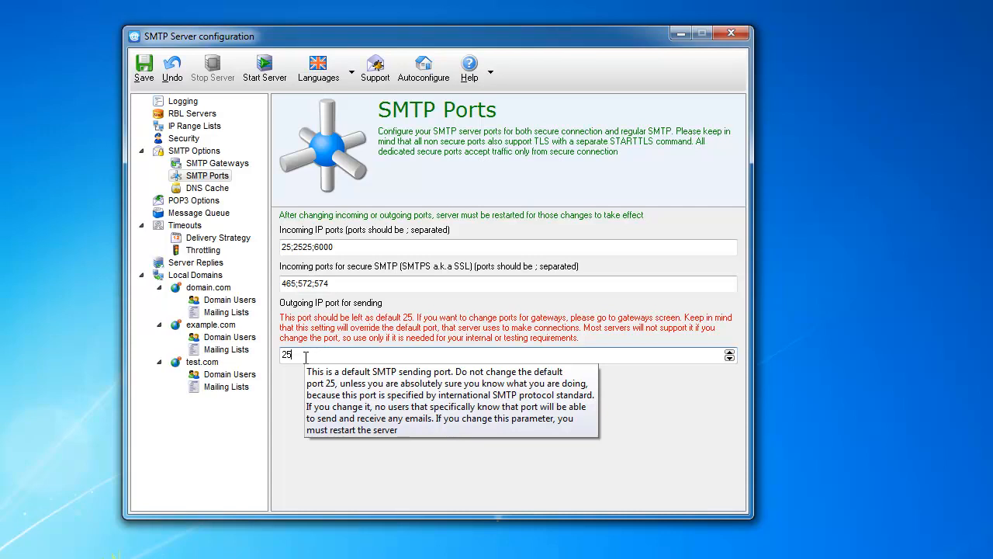
mouse_move(731, 355)
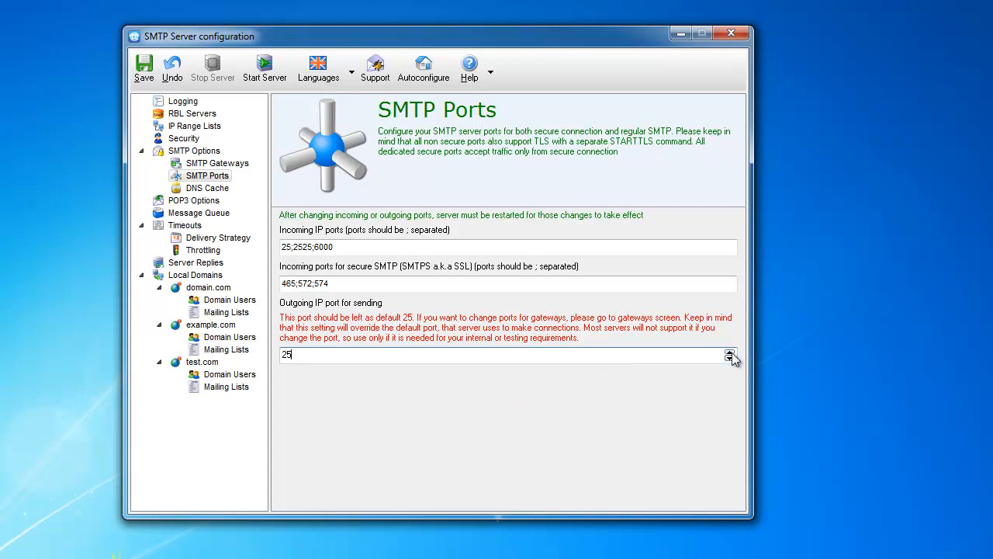
mouse_move(648, 320)
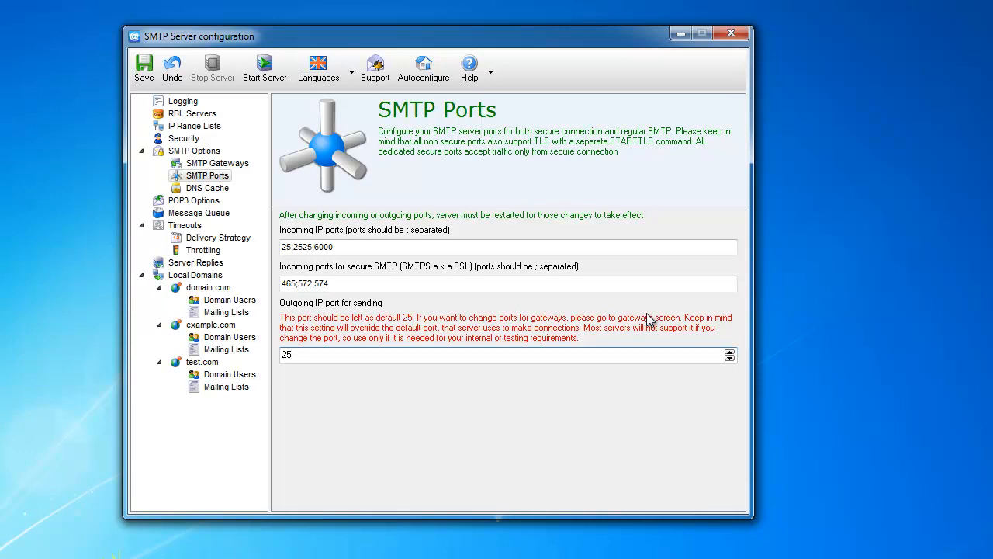
click(295, 355)
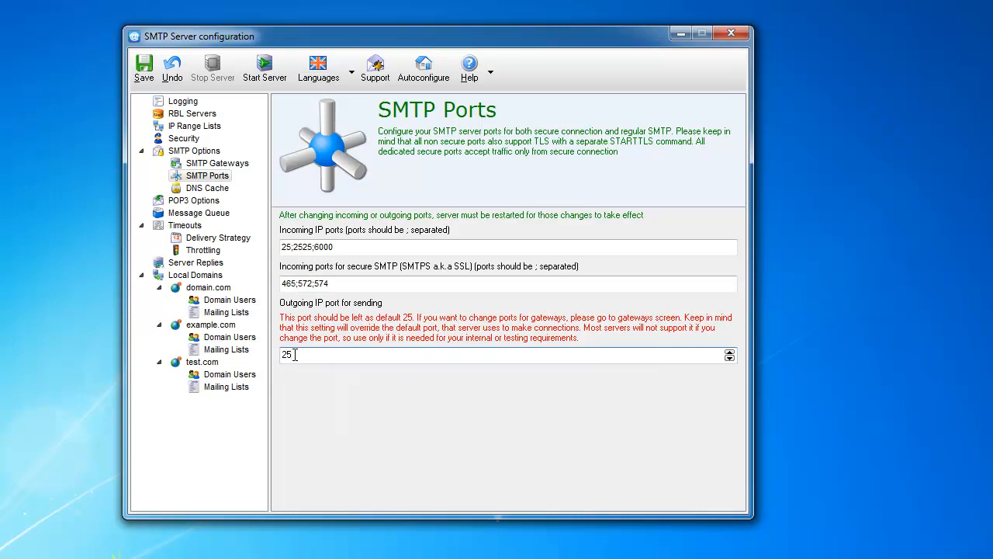
mouse_move(314, 333)
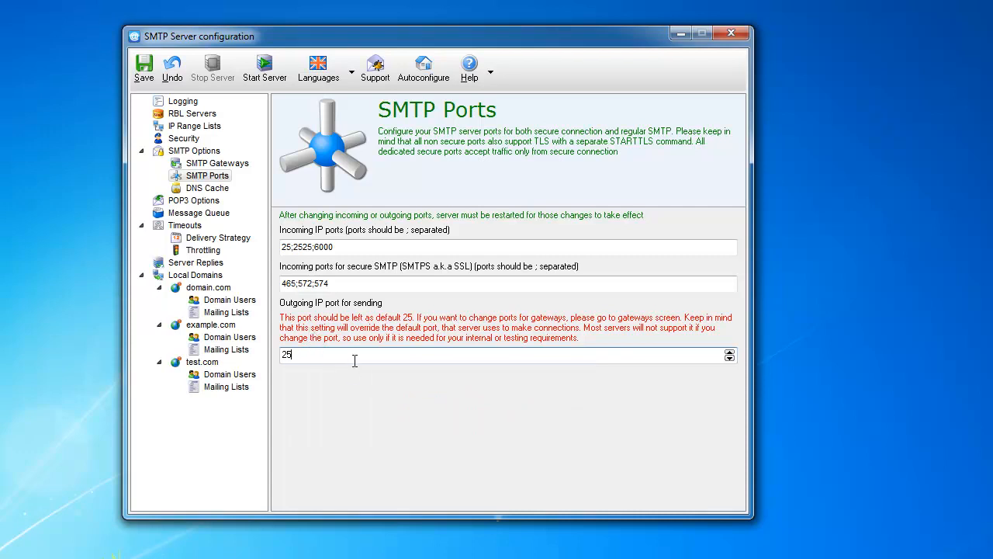
mouse_move(354, 355)
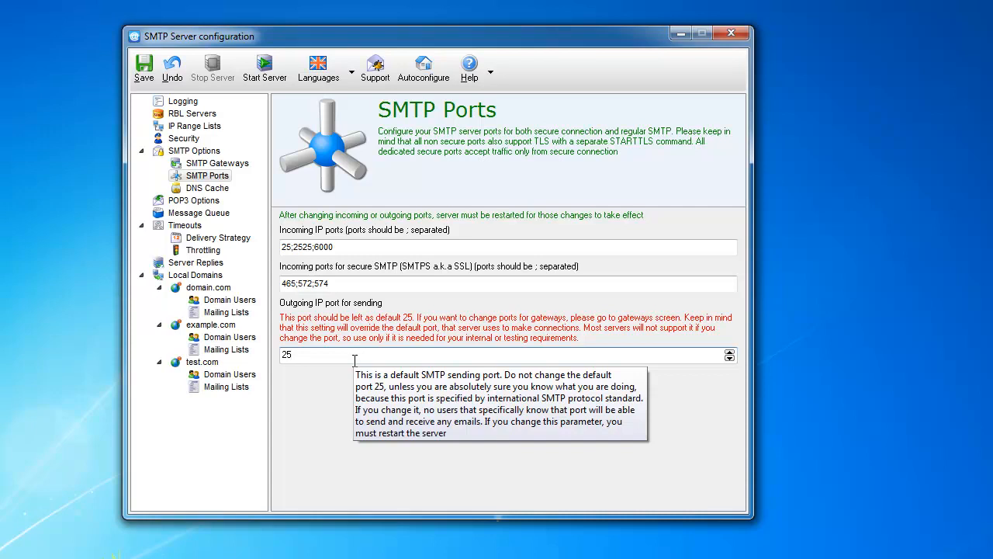
click(310, 354)
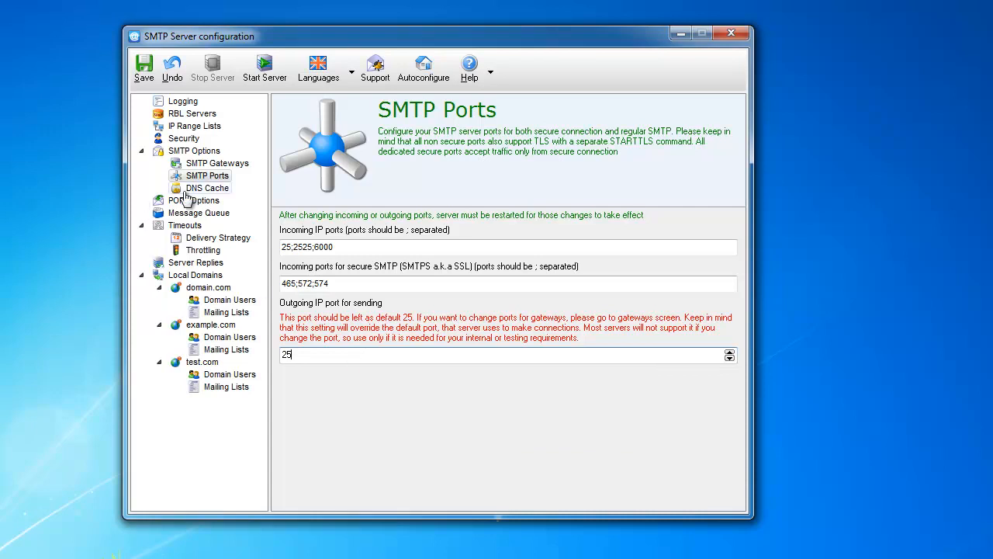
Open the DNS Cache page and focus the 10000 maximum DNS entries field
click(207, 188)
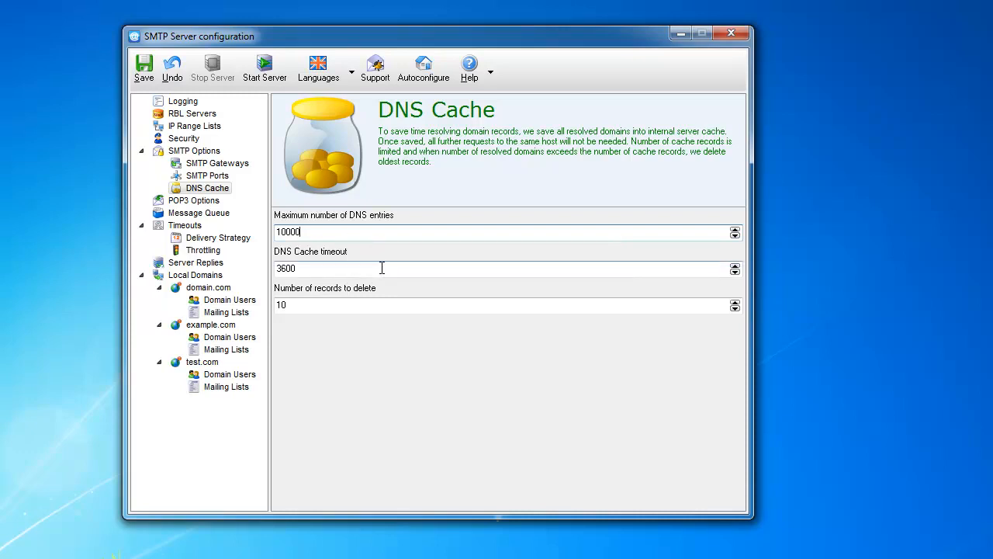
mouse_move(381, 267)
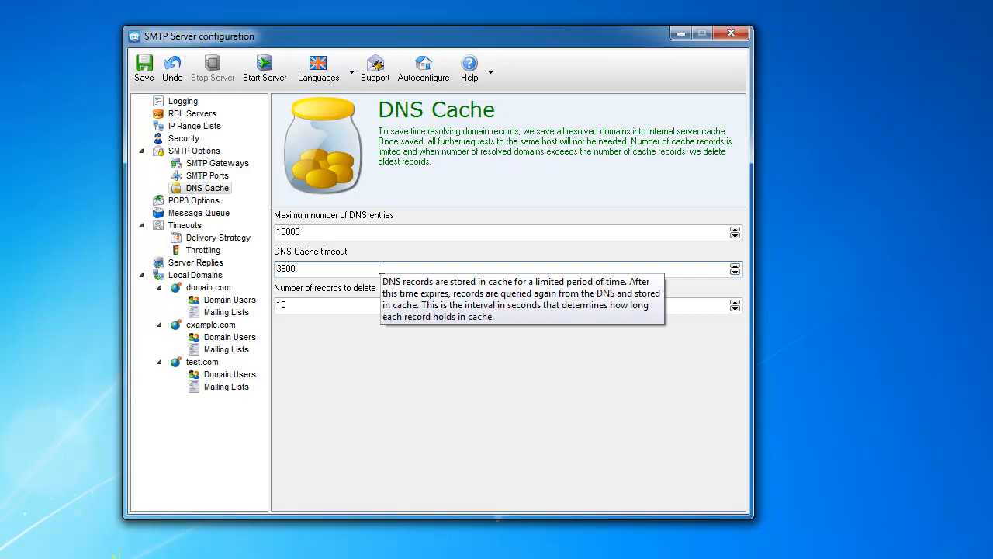
click(326, 267)
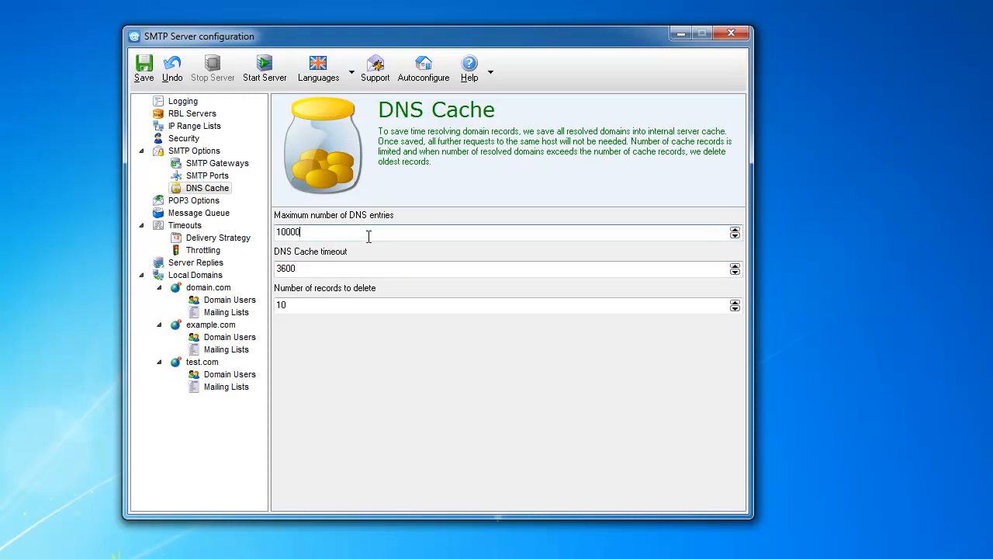
mouse_move(369, 236)
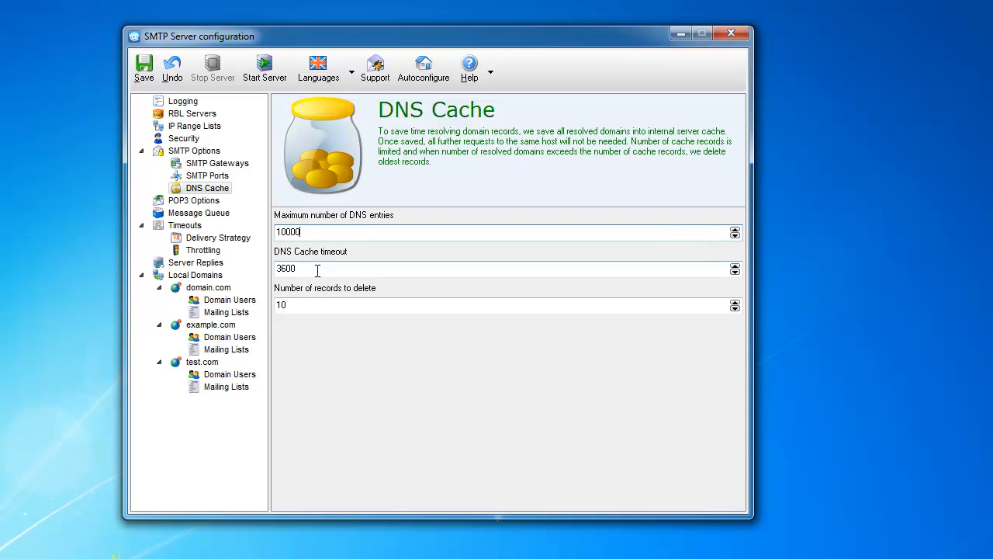
mouse_move(463, 122)
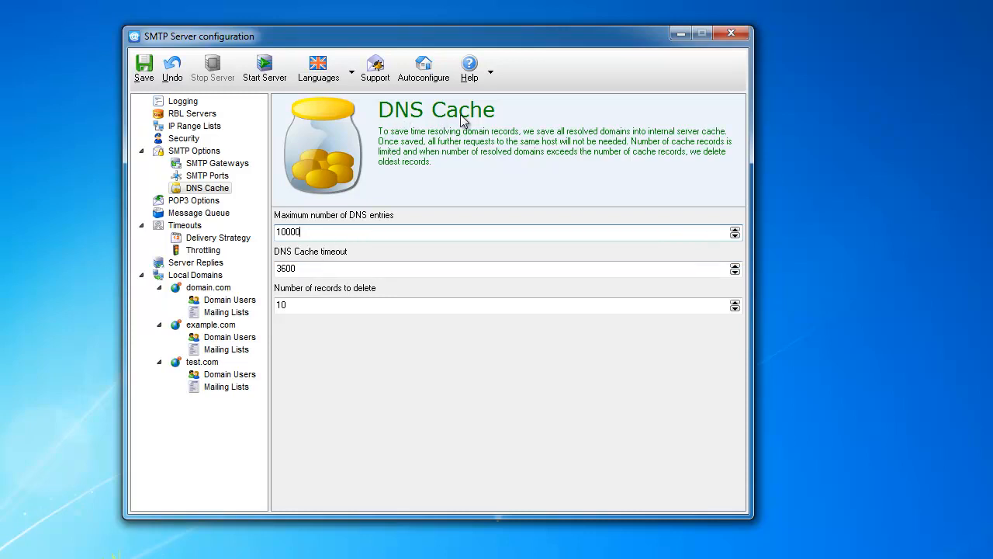
mouse_move(291, 231)
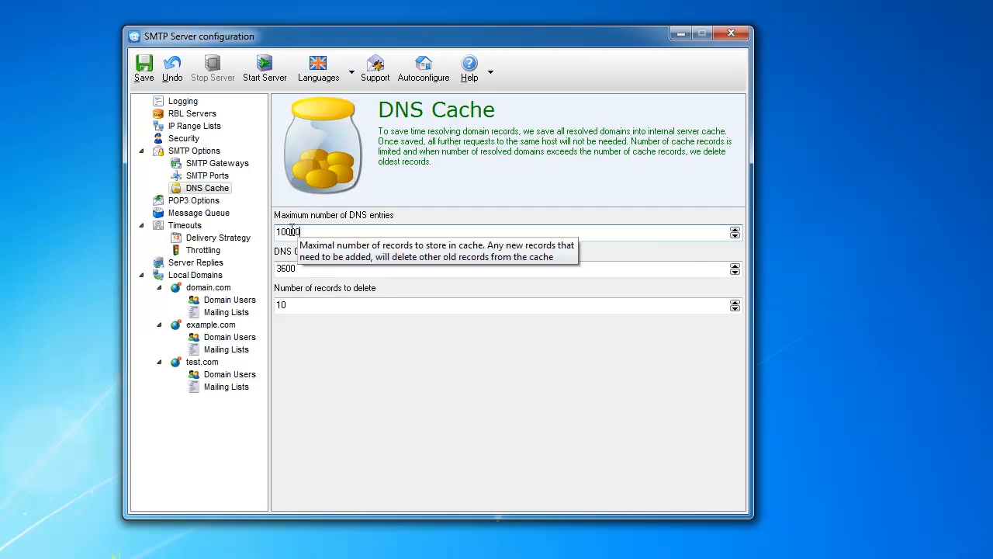
mouse_move(286, 226)
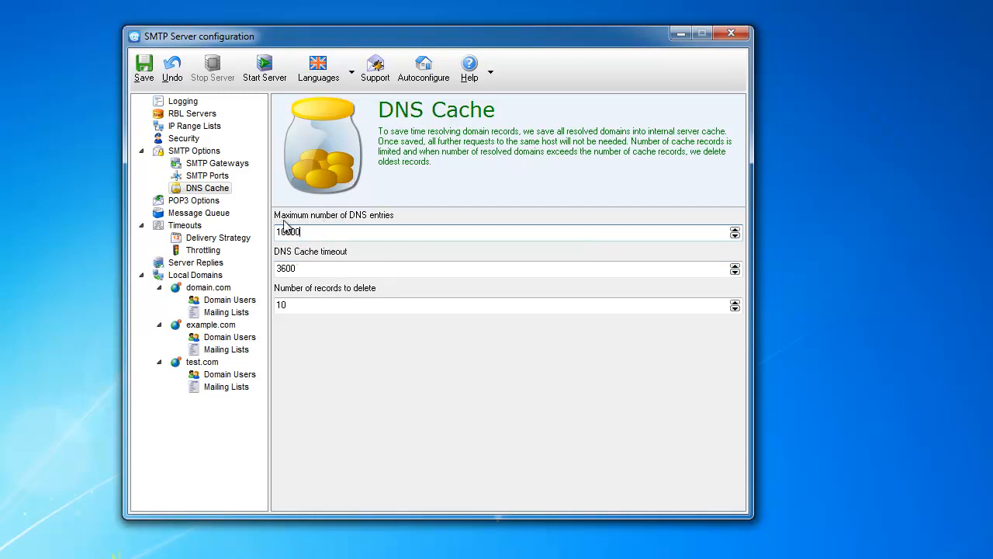
text(10000)
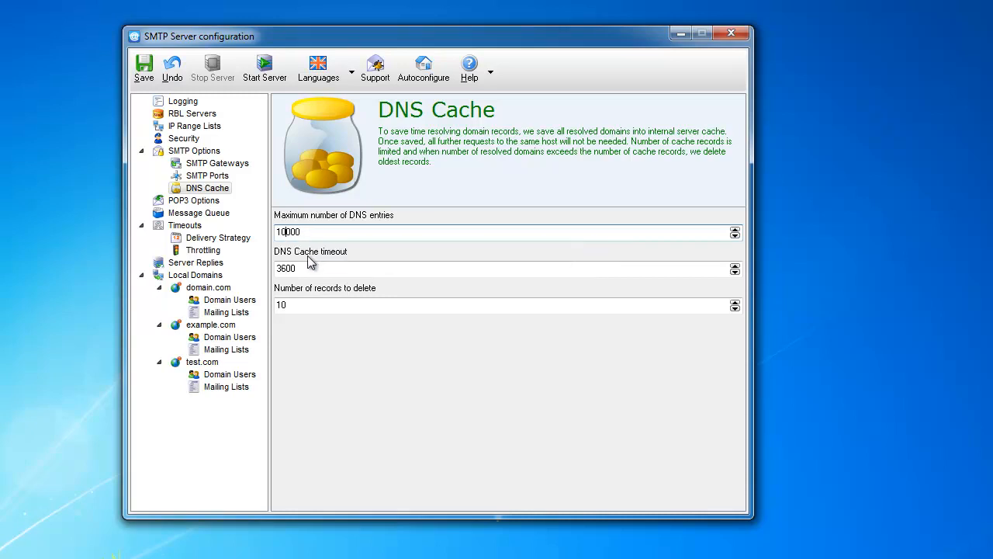
mouse_move(304, 268)
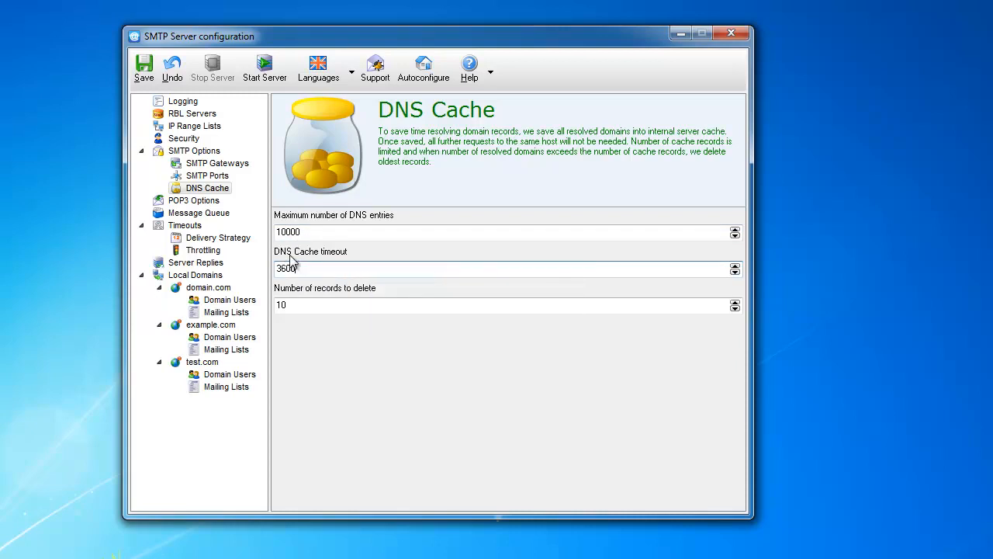
click(314, 267)
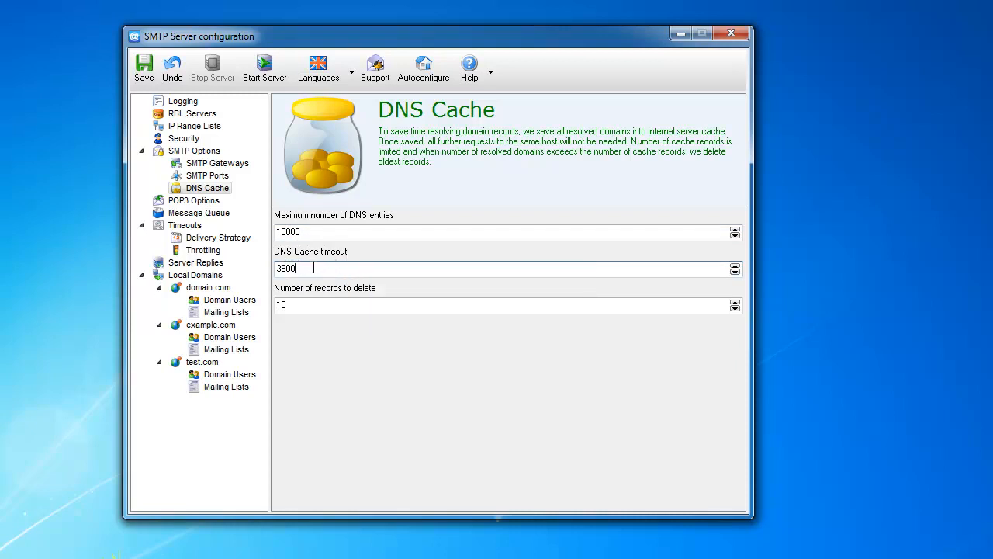
mouse_move(287, 267)
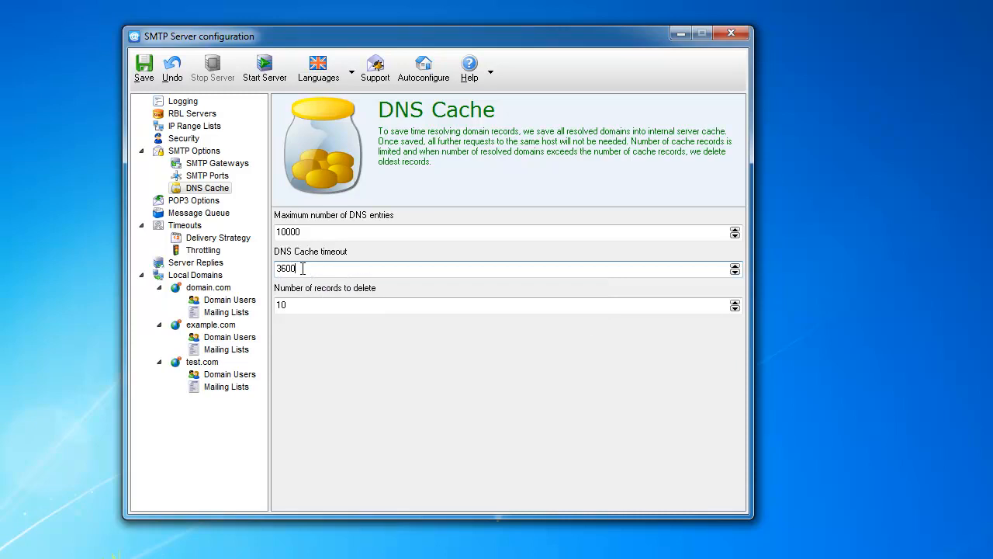
mouse_move(302, 267)
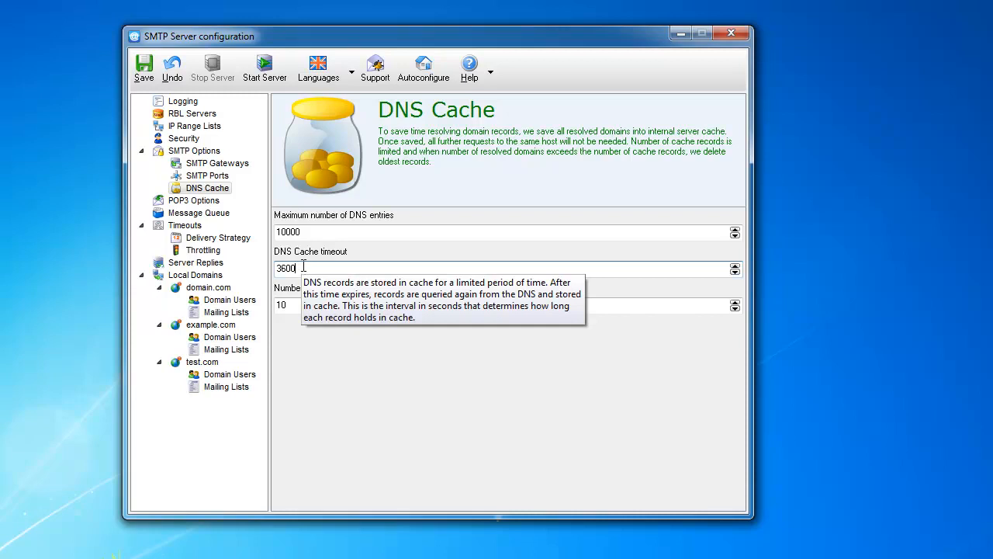
mouse_move(307, 293)
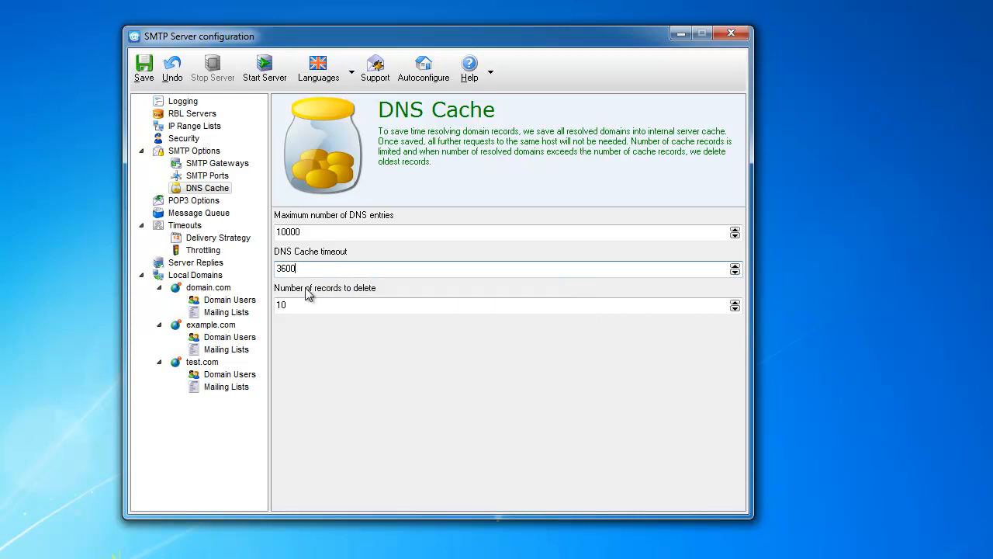
mouse_move(380, 299)
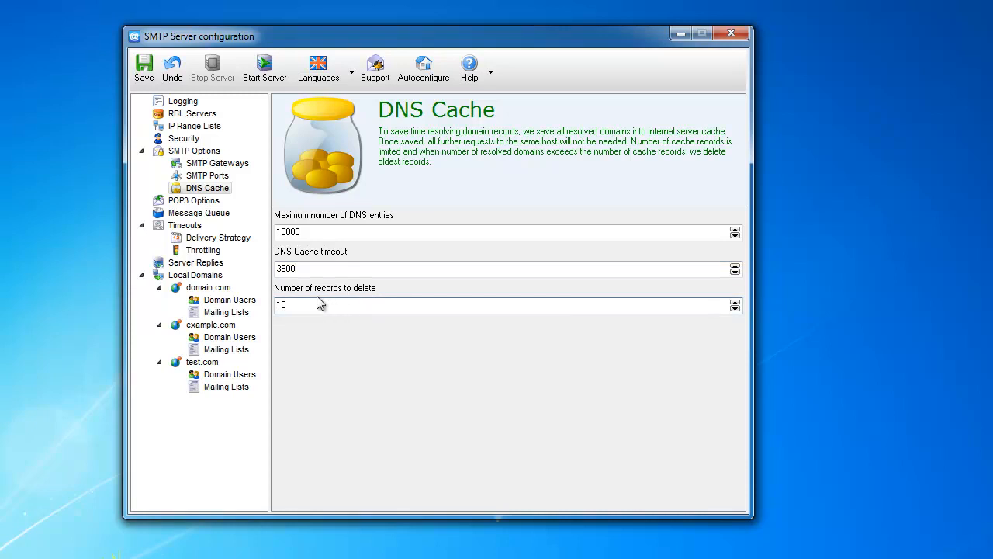
click(310, 304)
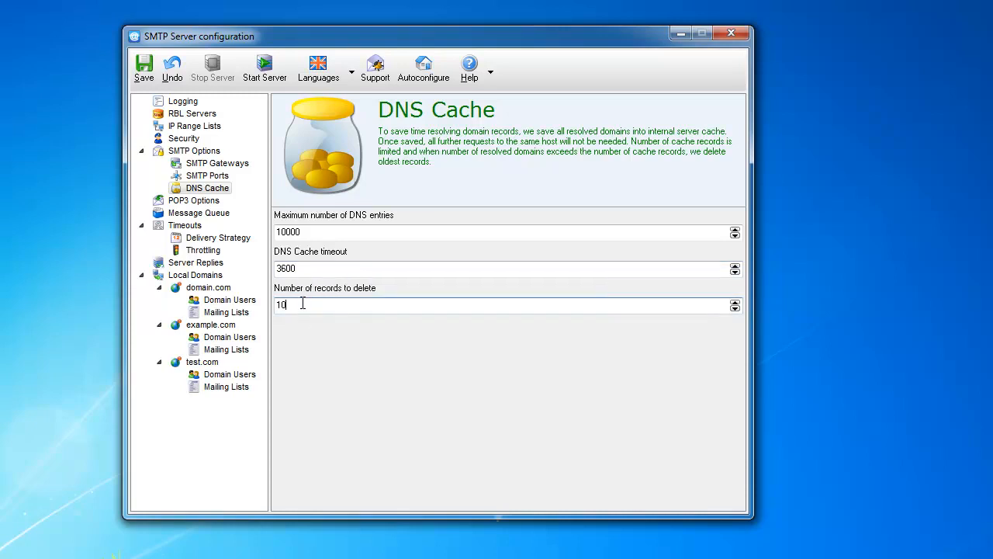
mouse_move(298, 267)
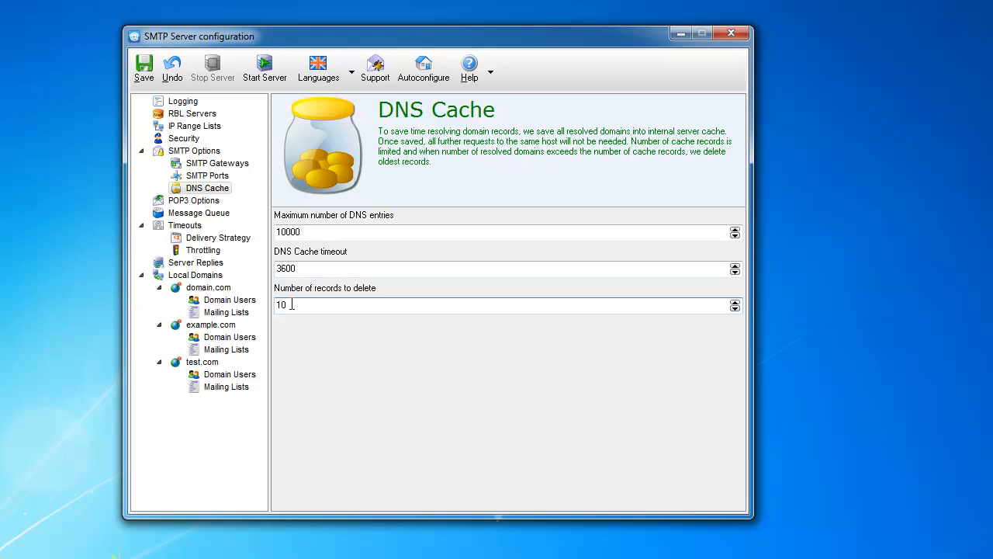
click(311, 268)
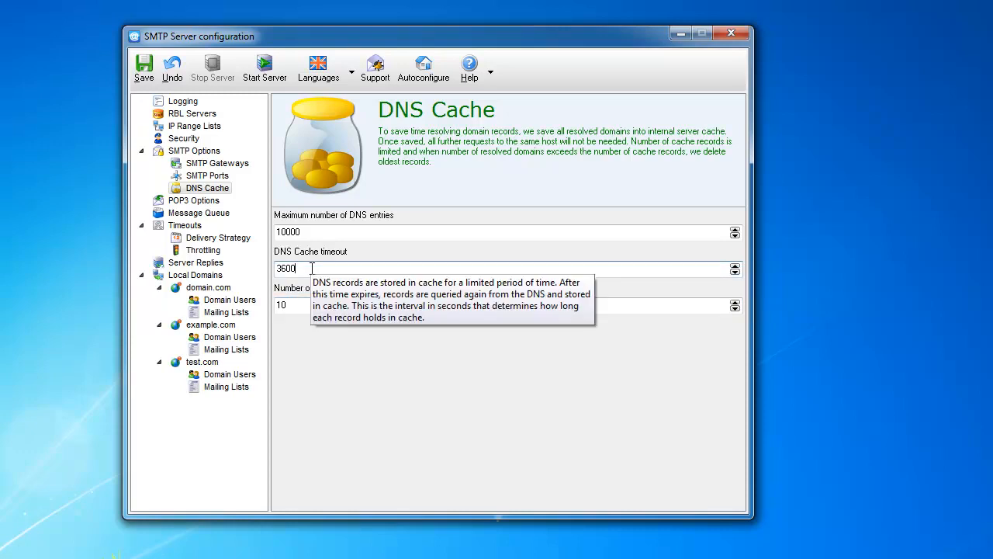
mouse_move(302, 283)
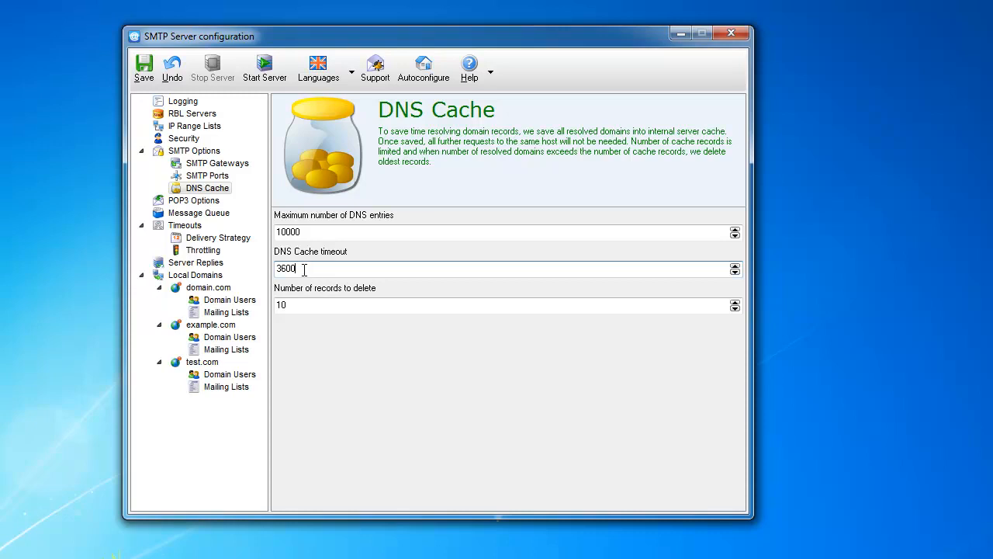
mouse_move(310, 268)
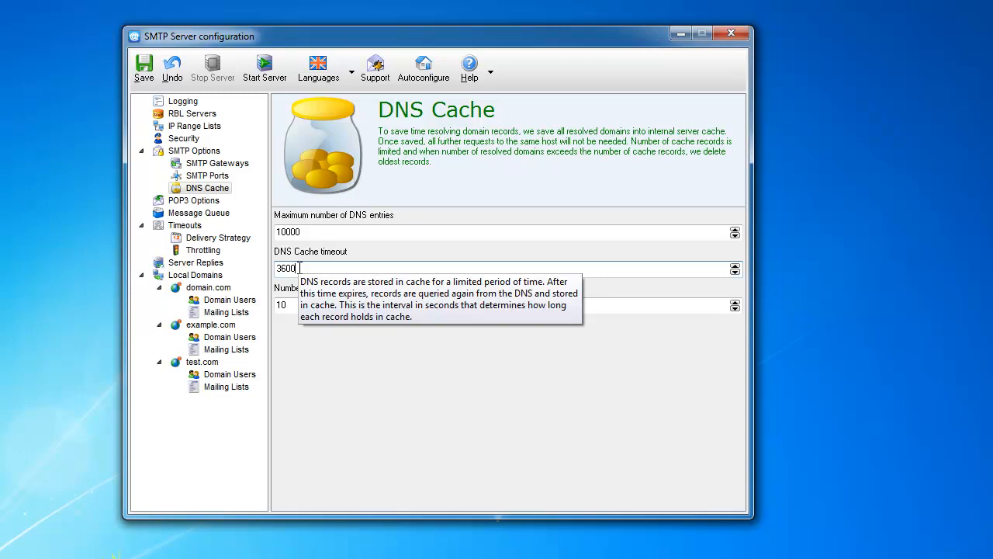
mouse_move(208, 208)
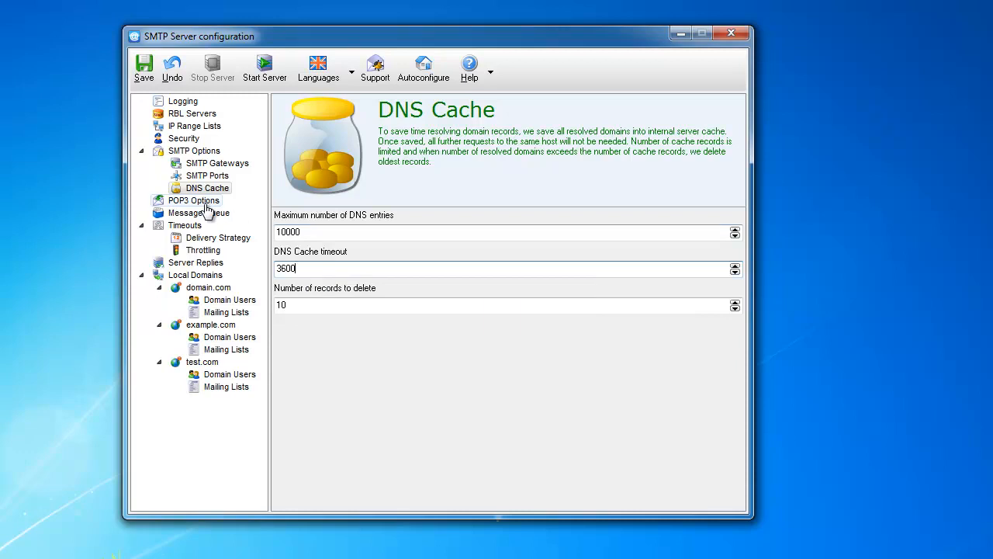